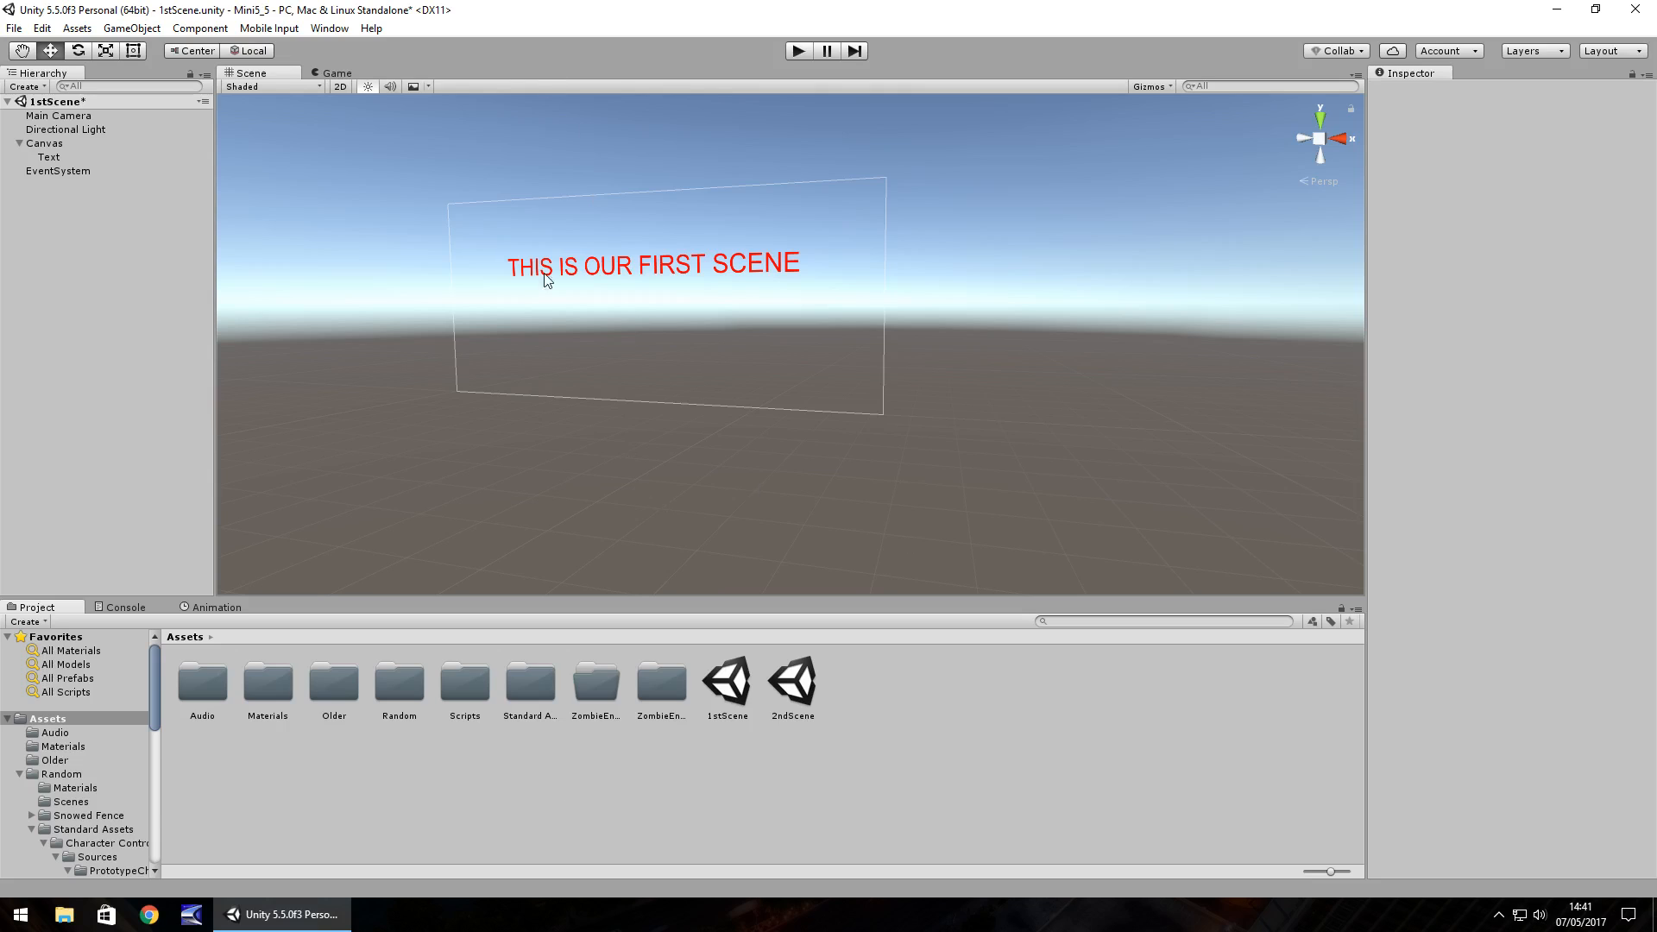
mouse_move(592, 219)
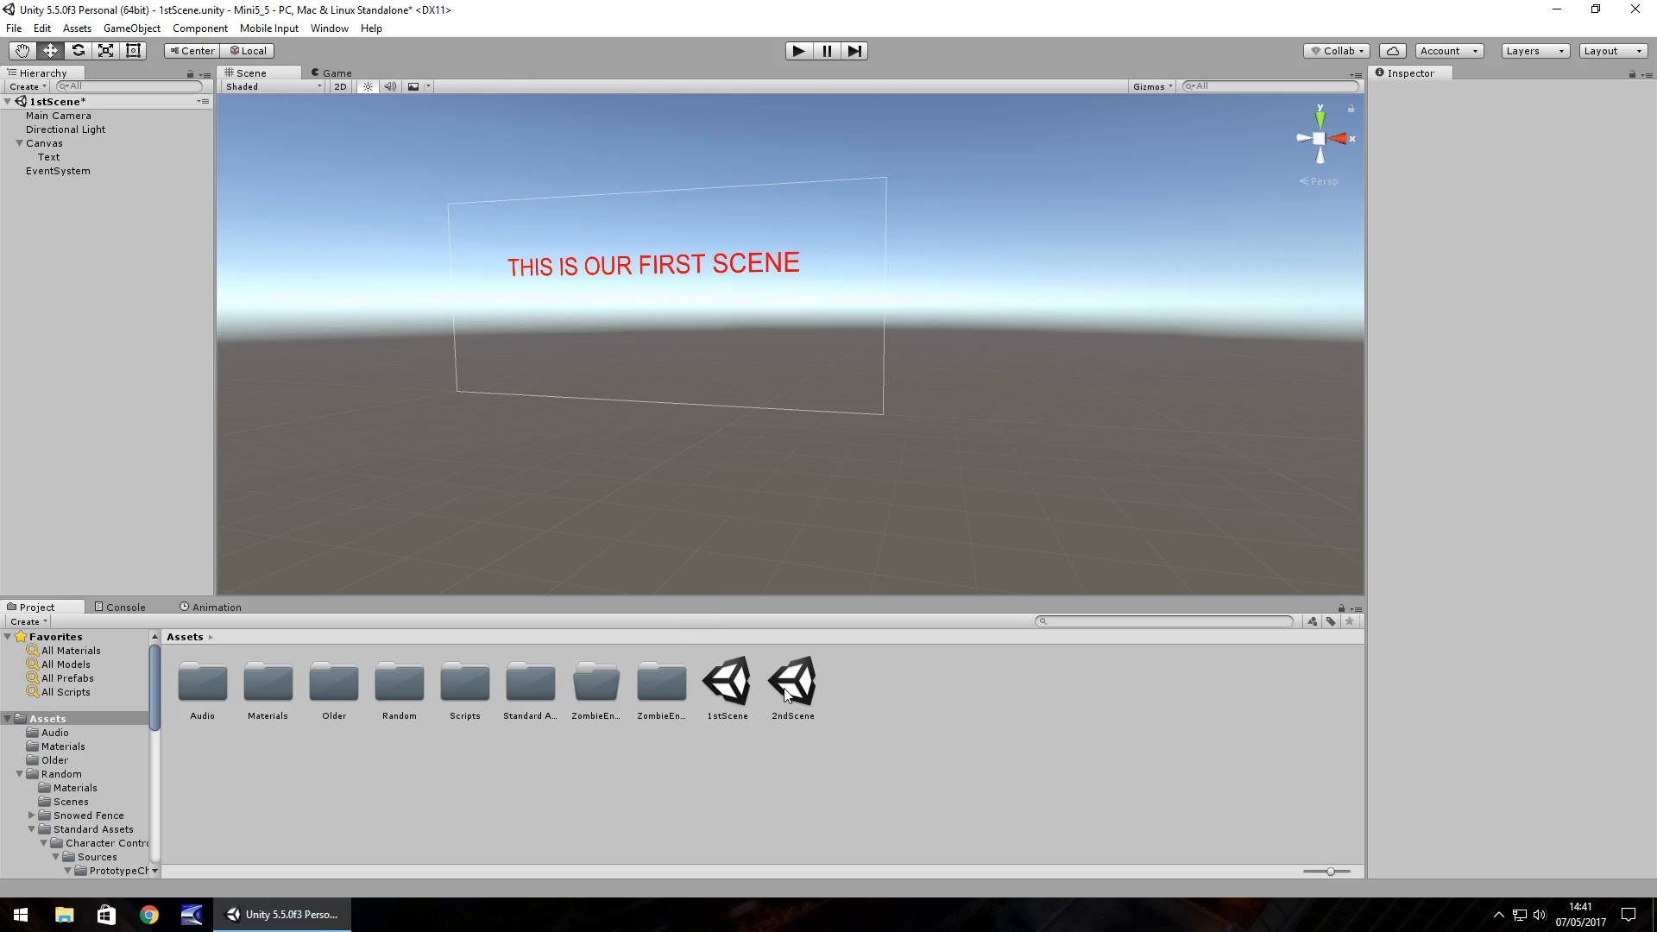
Open the 2ndScene asset from the Project panel so it shows 'THIS IS OUR SECOND SCENE'
left_click(792, 682)
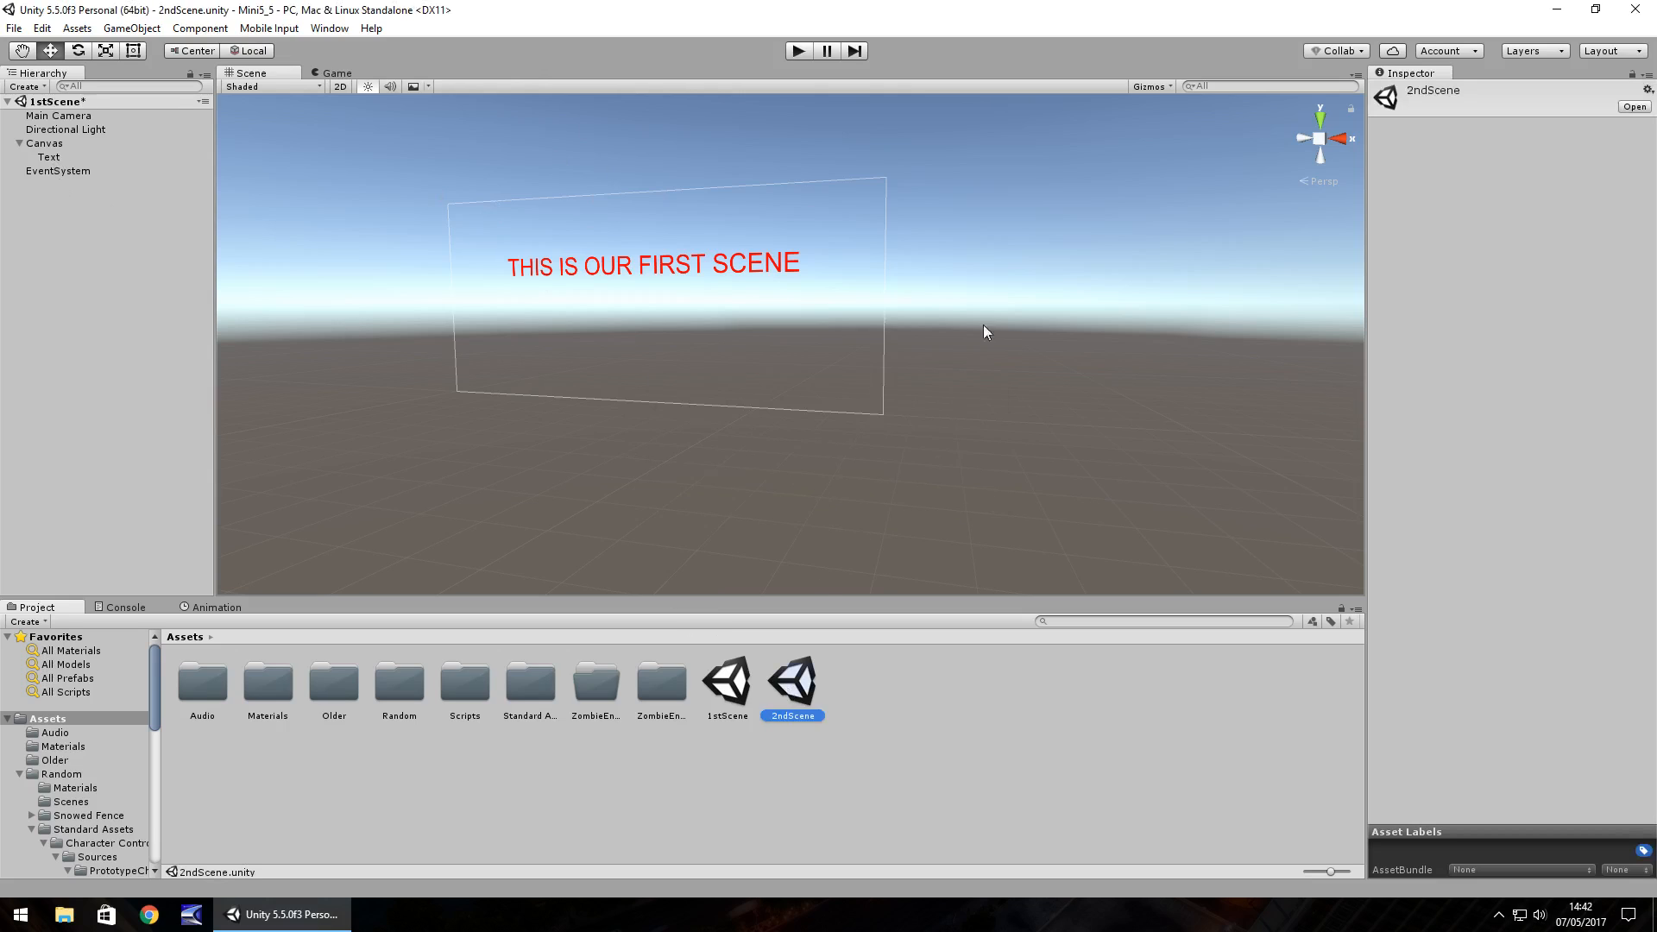
double_click(793, 680)
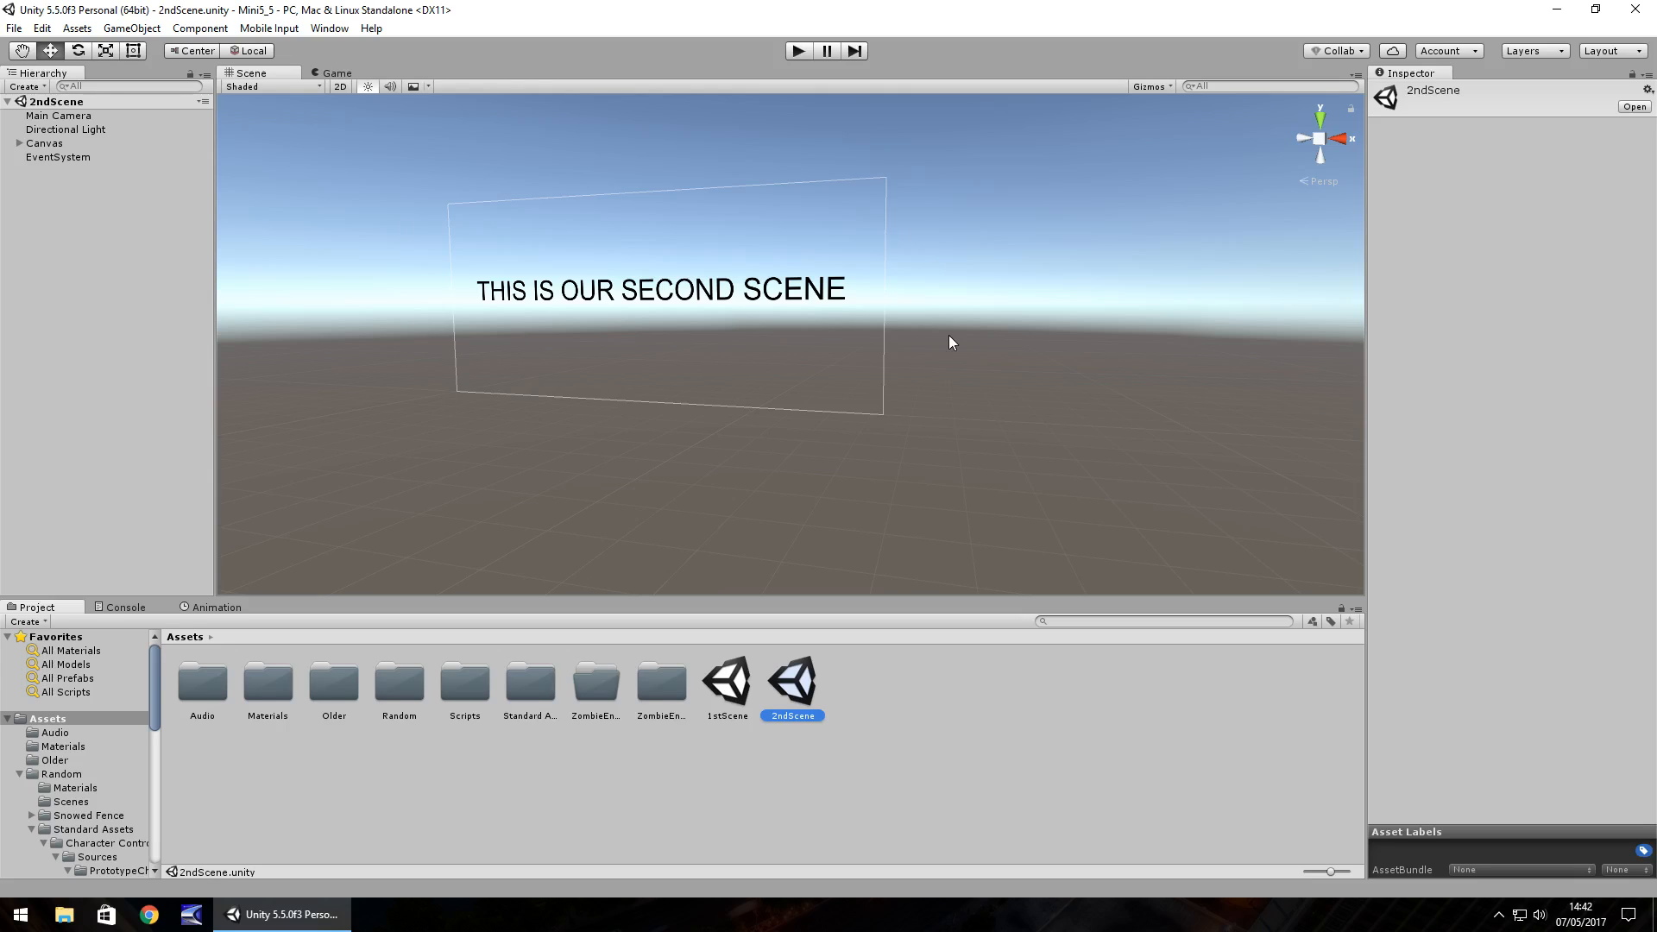
left_click(14, 28)
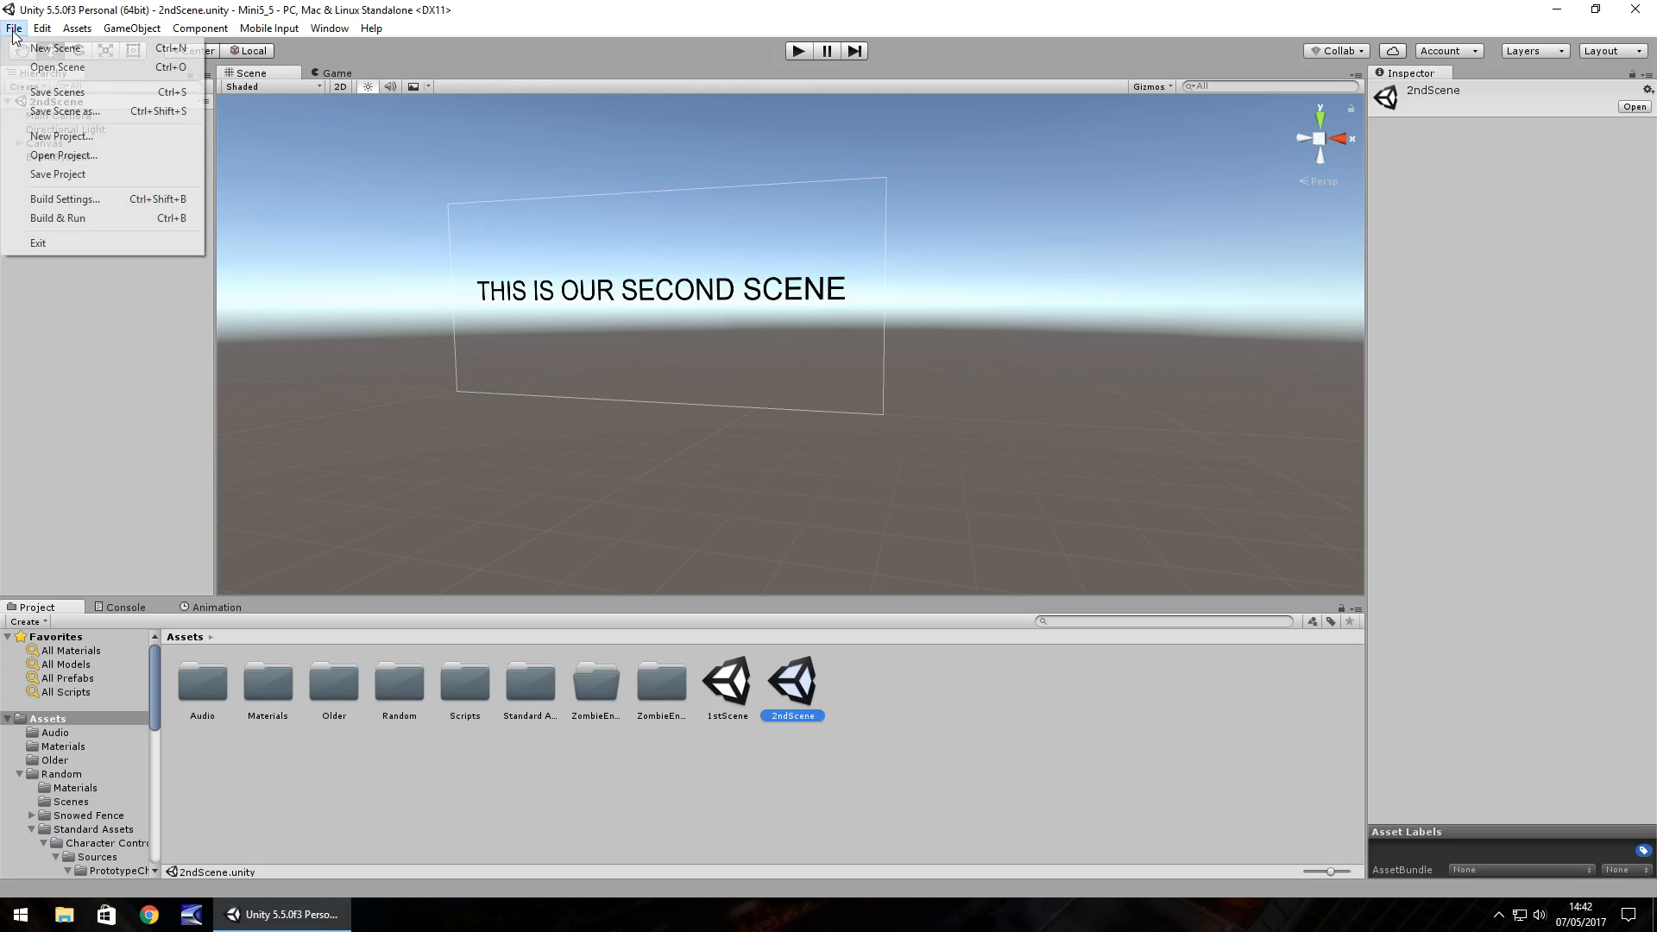
Add 1stScene and 2ndScene to Scenes In Build in Build Settings, then close it
left_click(64, 199)
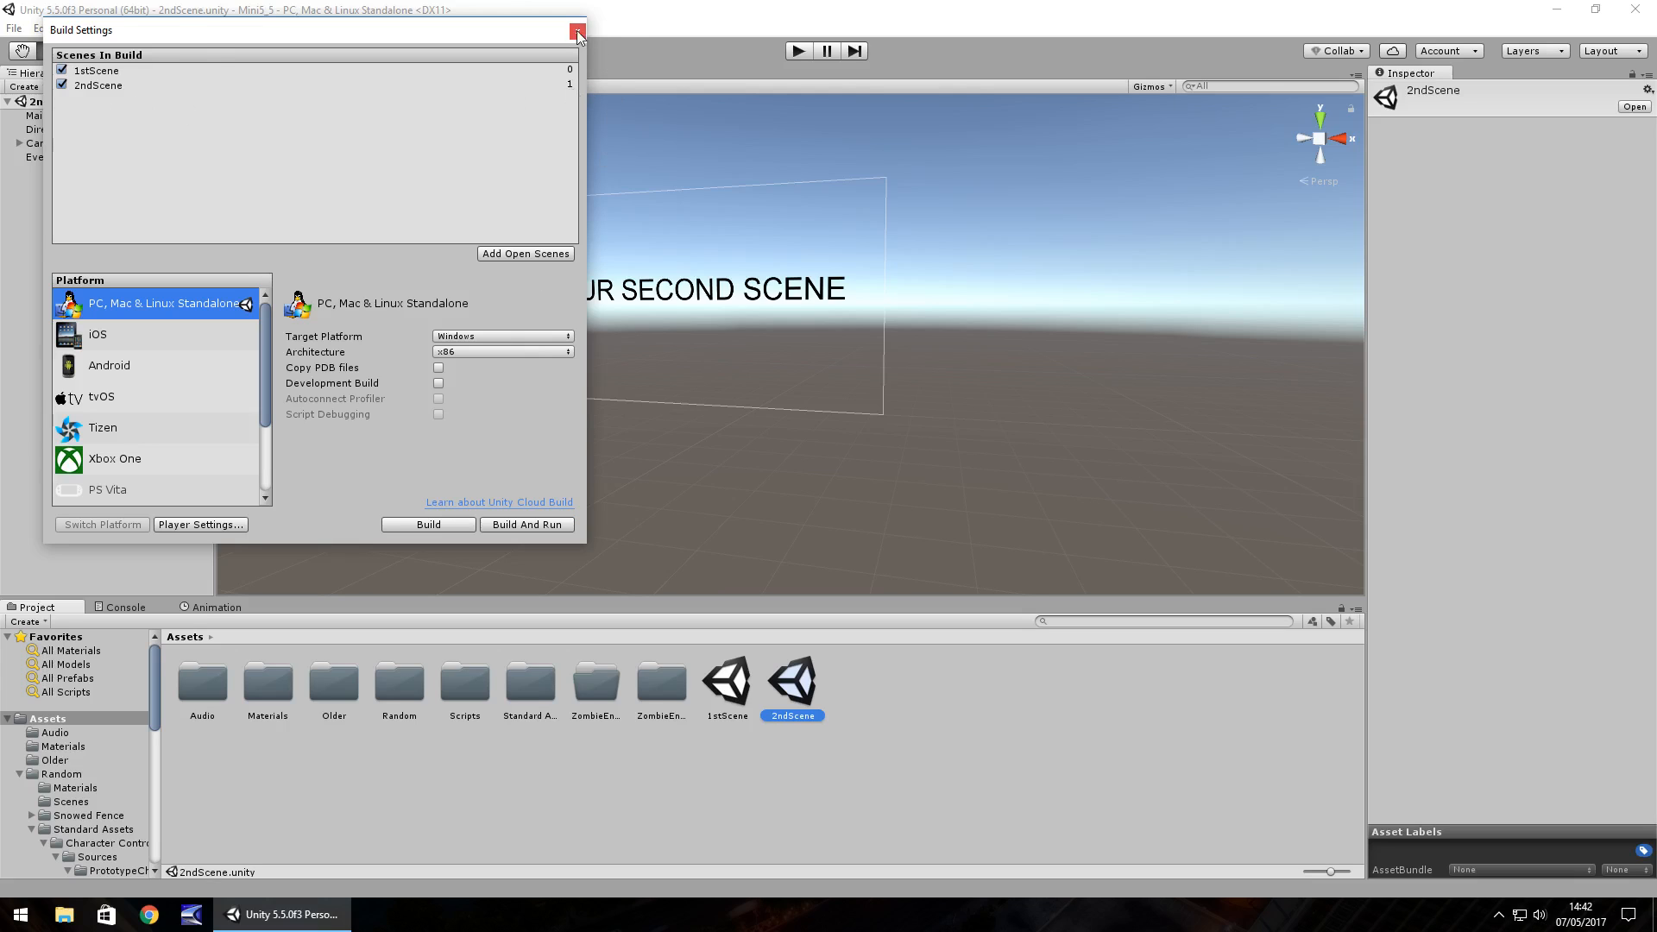
left_click(577, 30)
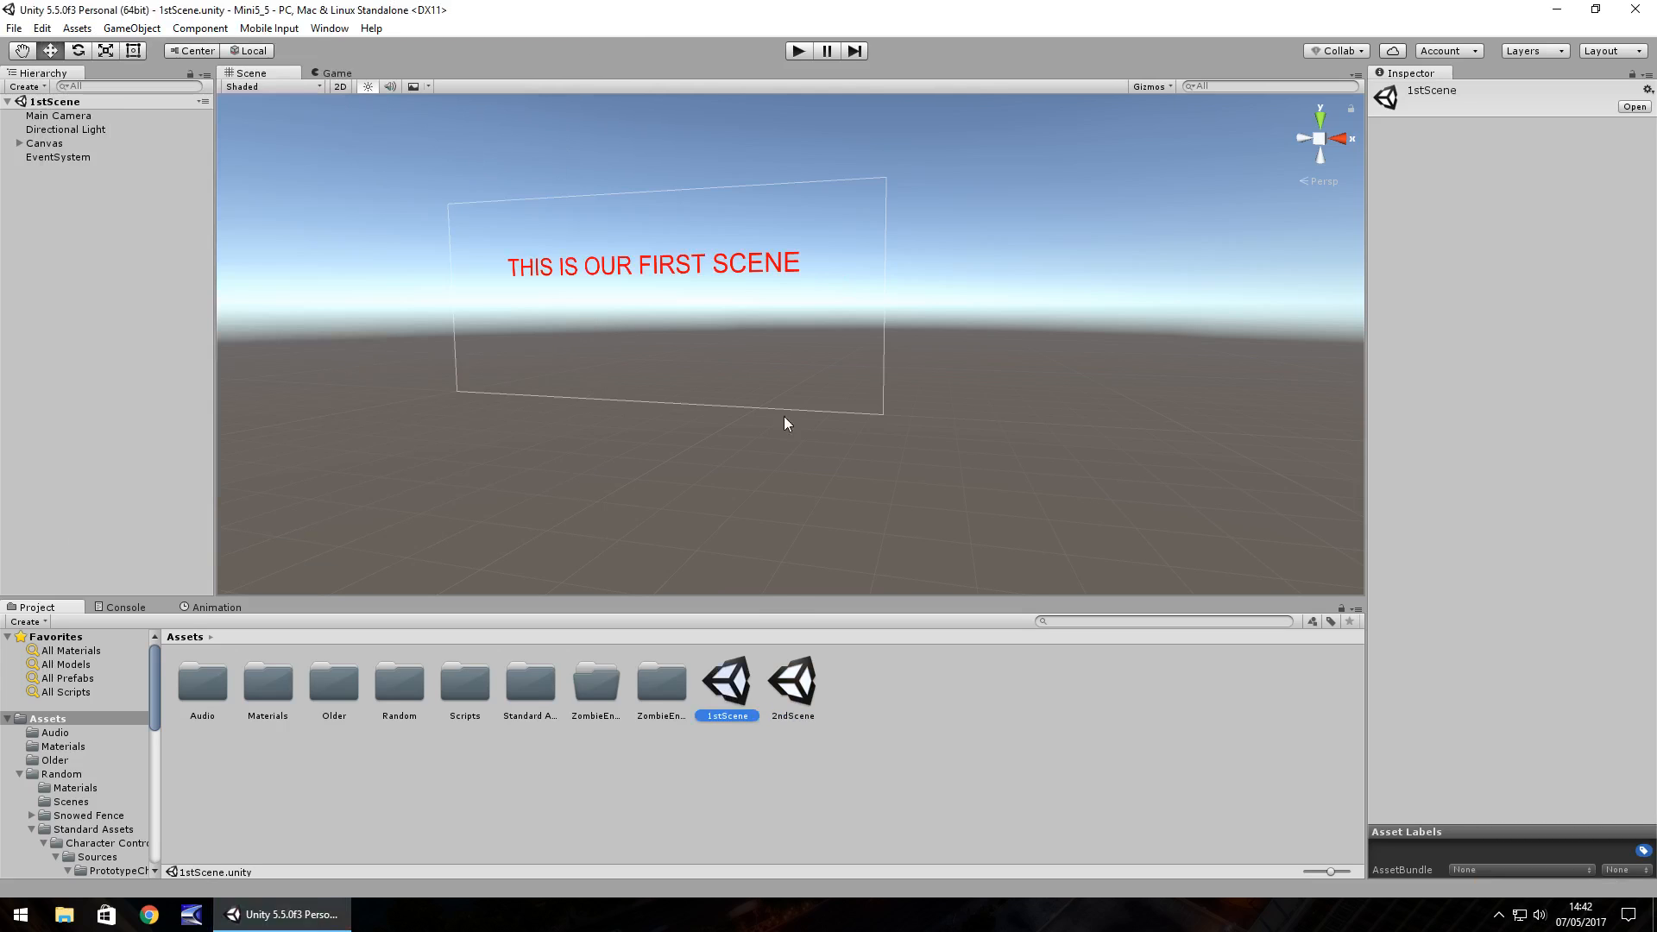
mouse_move(599, 300)
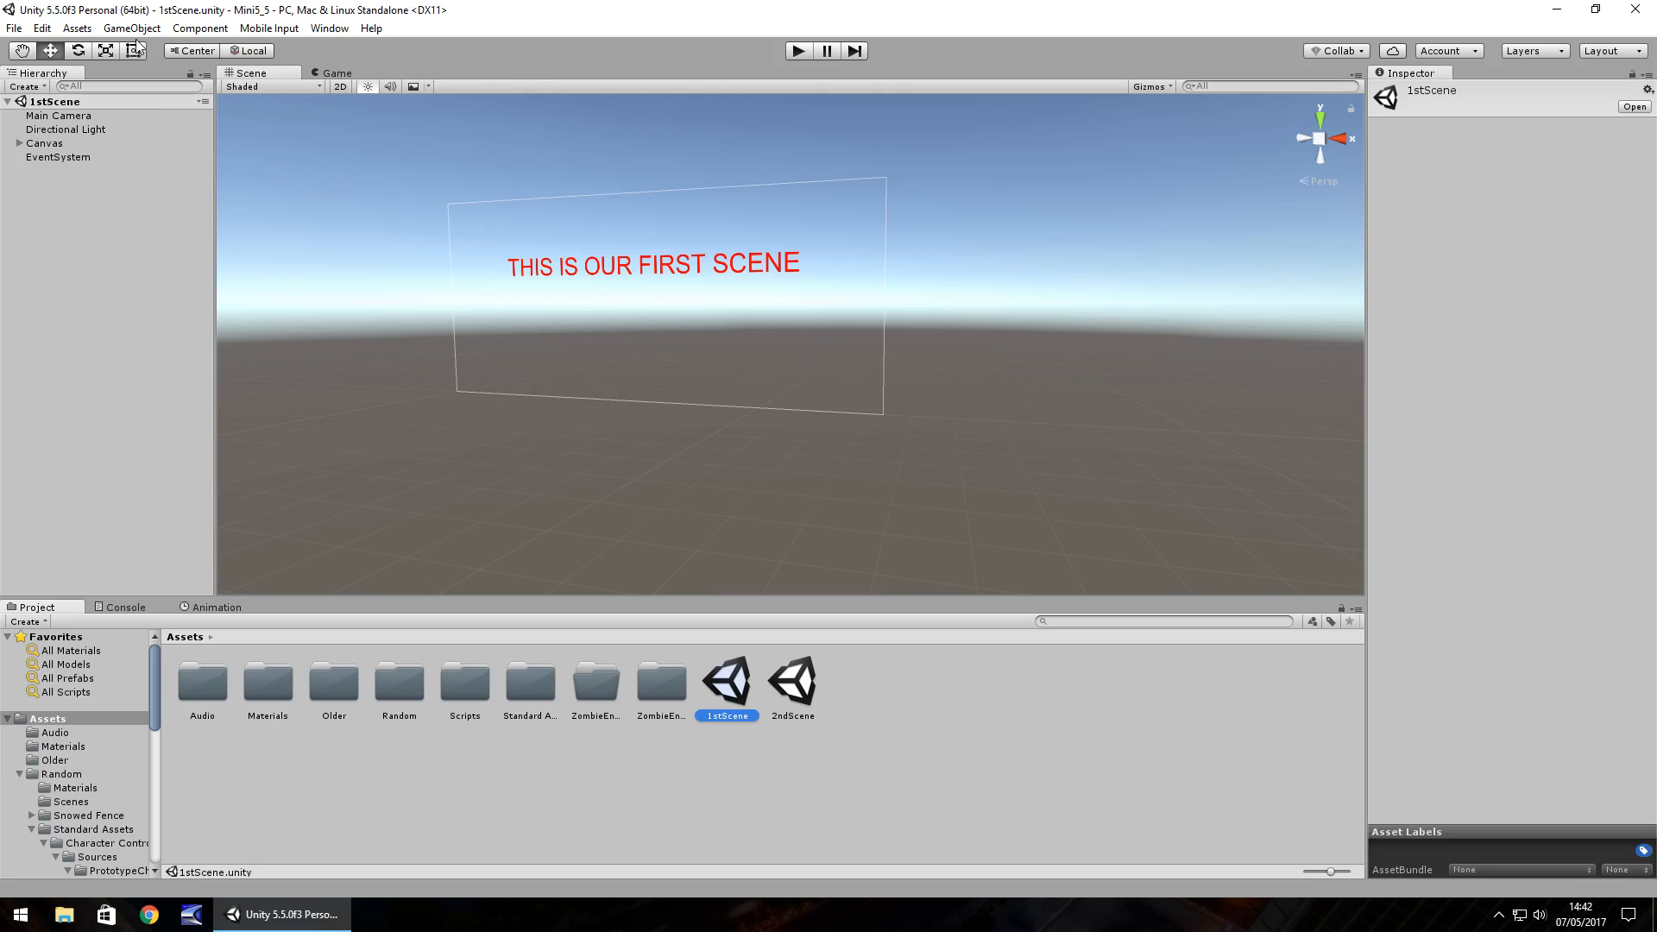
Add a UI Button to the first scene's canvas via GameObject > UI
left_click(132, 27)
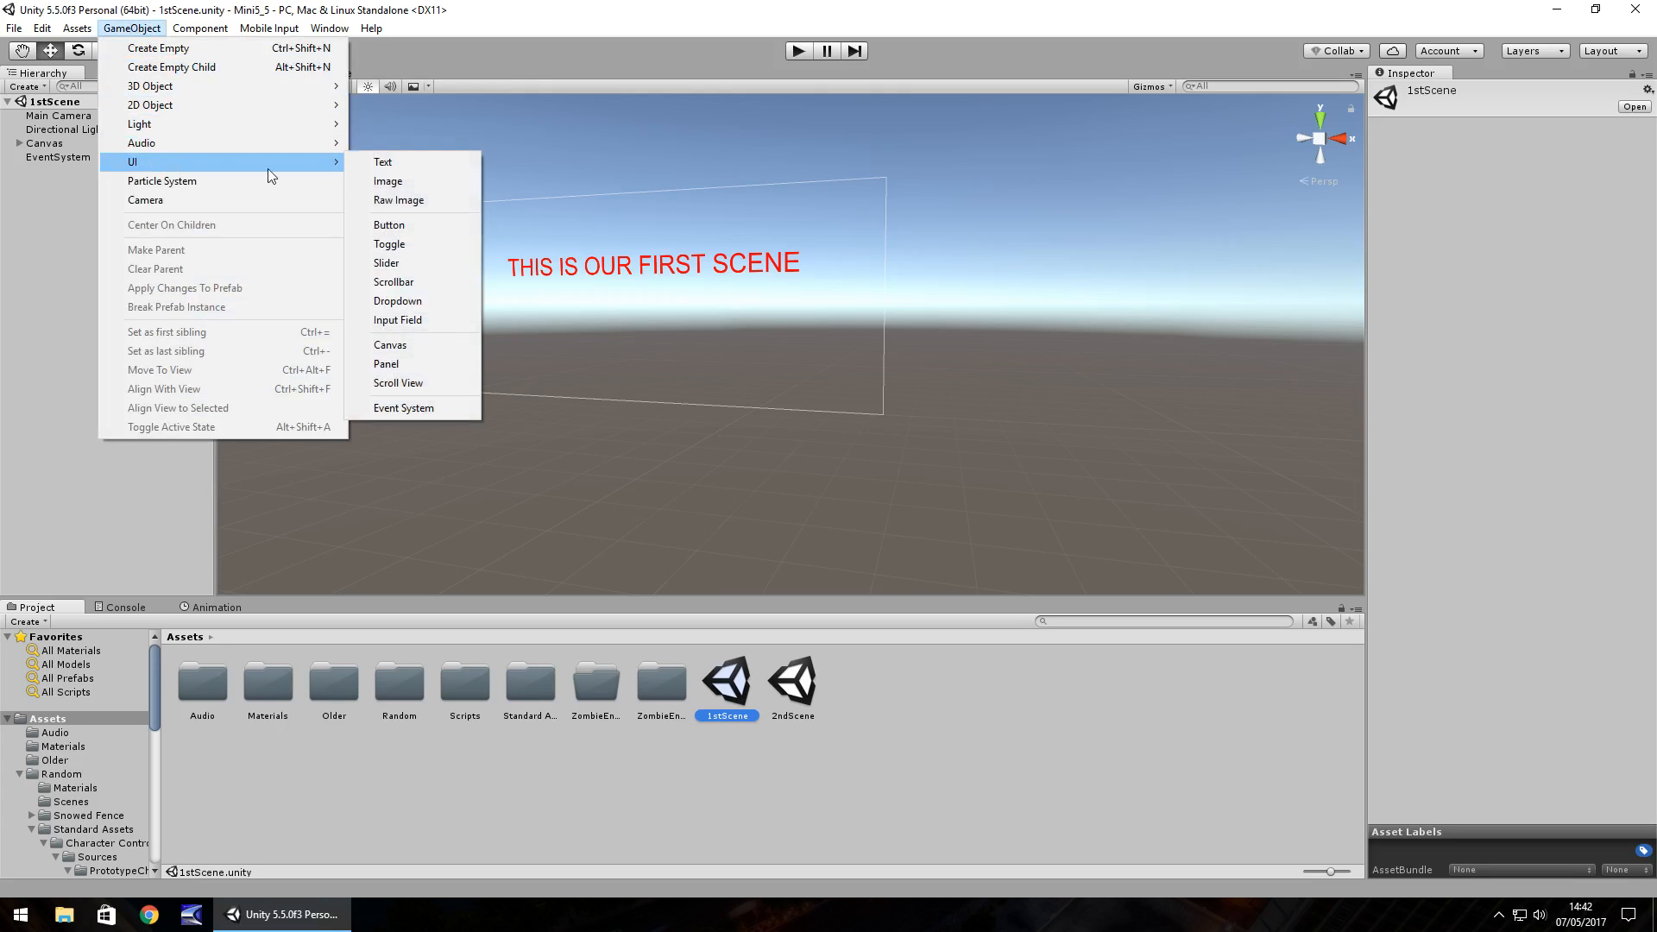
left_click(388, 224)
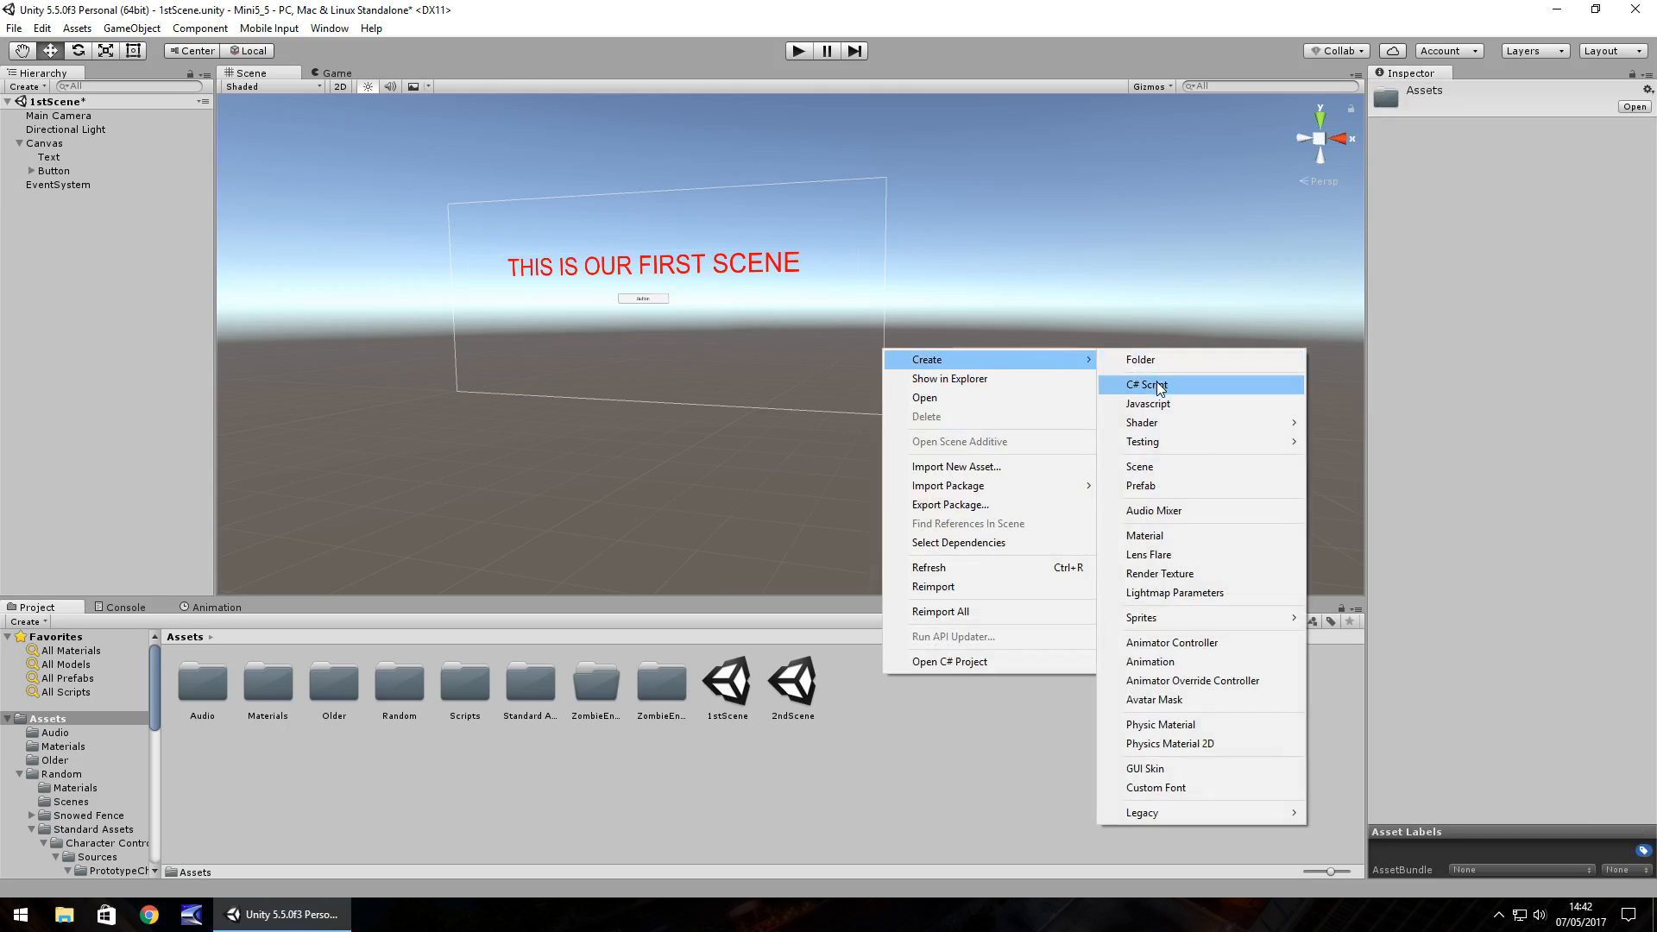
Create a new C# script in Assets named SceneSwitch
left_click(1144, 383)
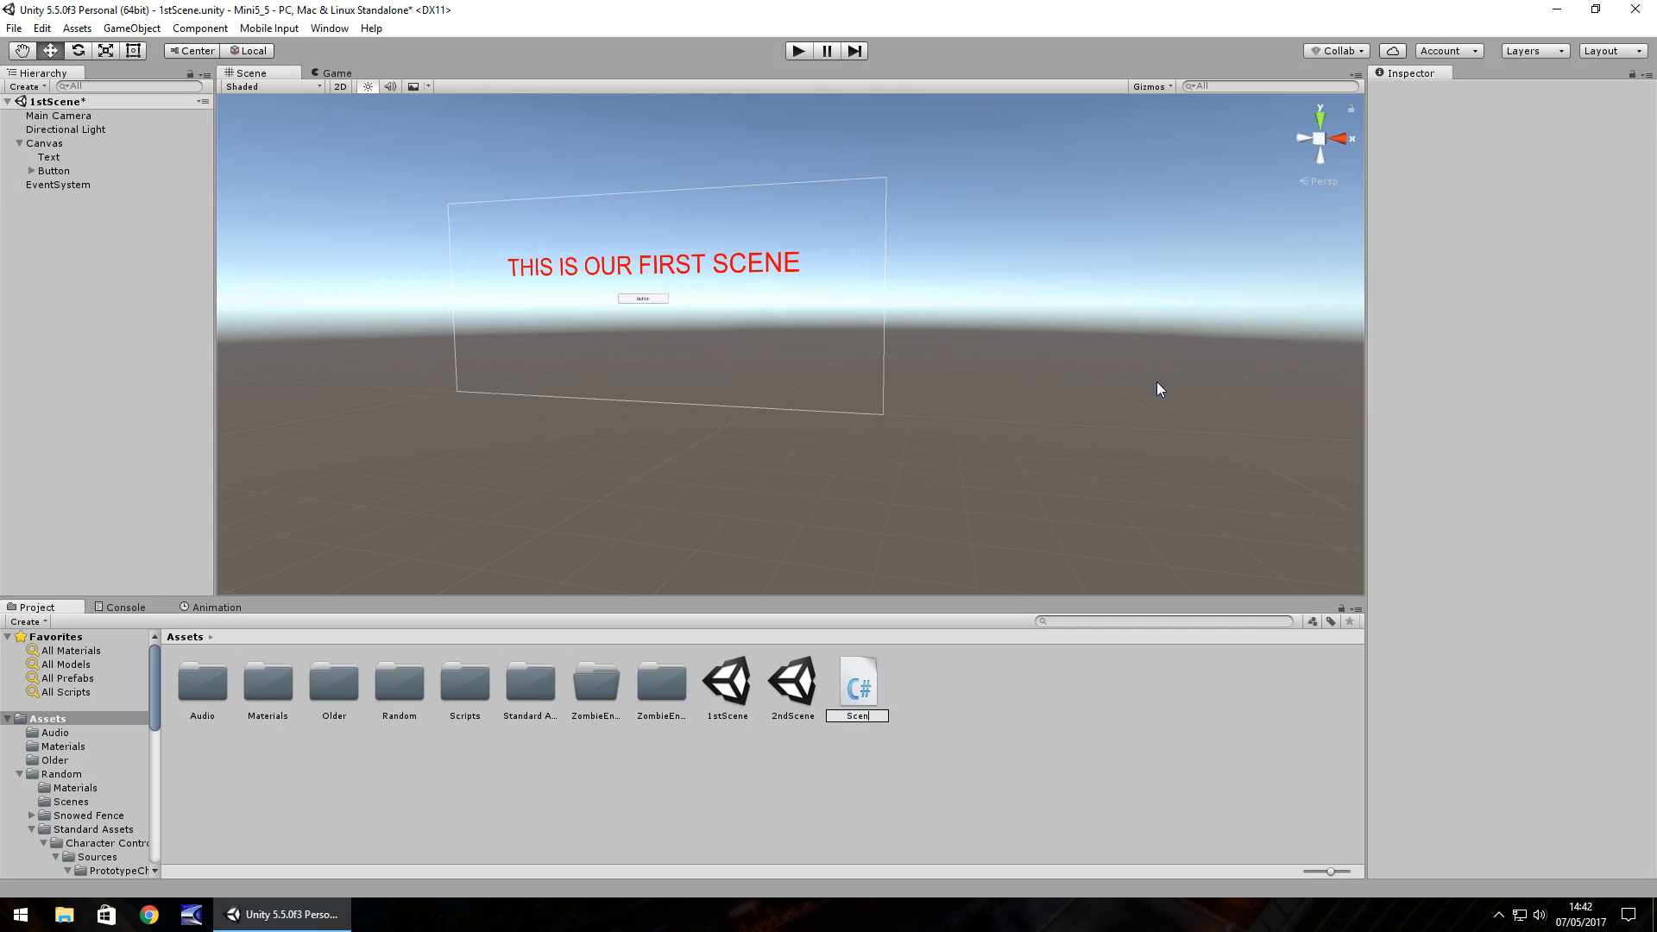
type("SceneSwitch")
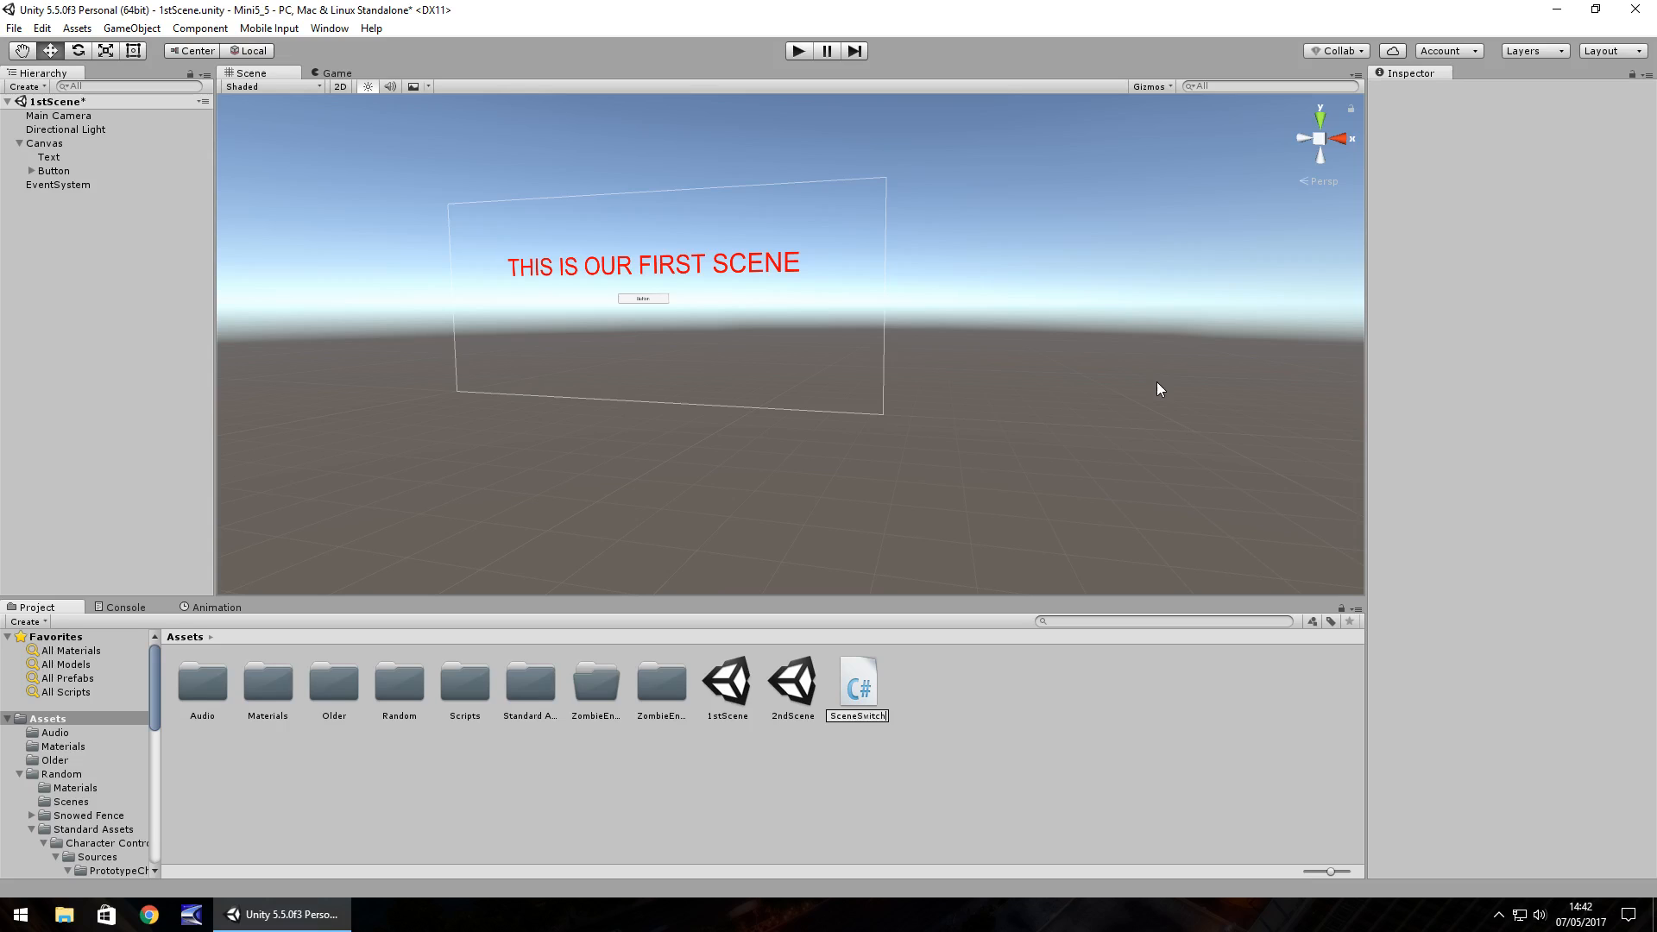
left_click(858, 685)
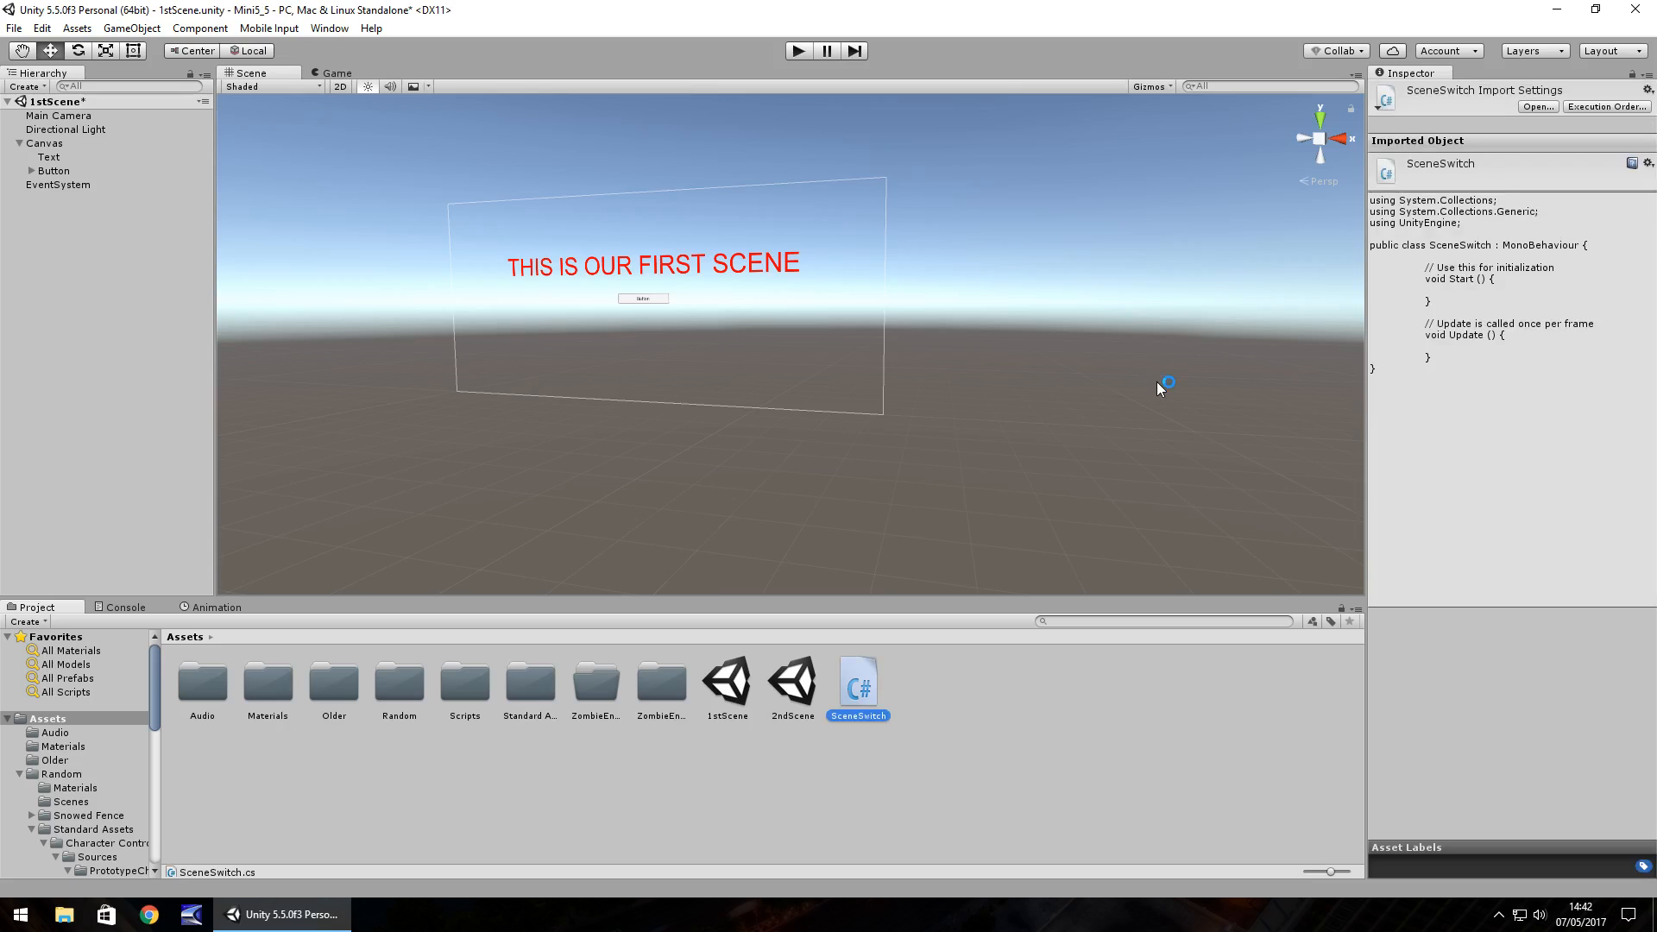
Open SceneSwitch in MonoDevelop and add the line using UnityEngine.SceneManagement;
double_click(858, 682)
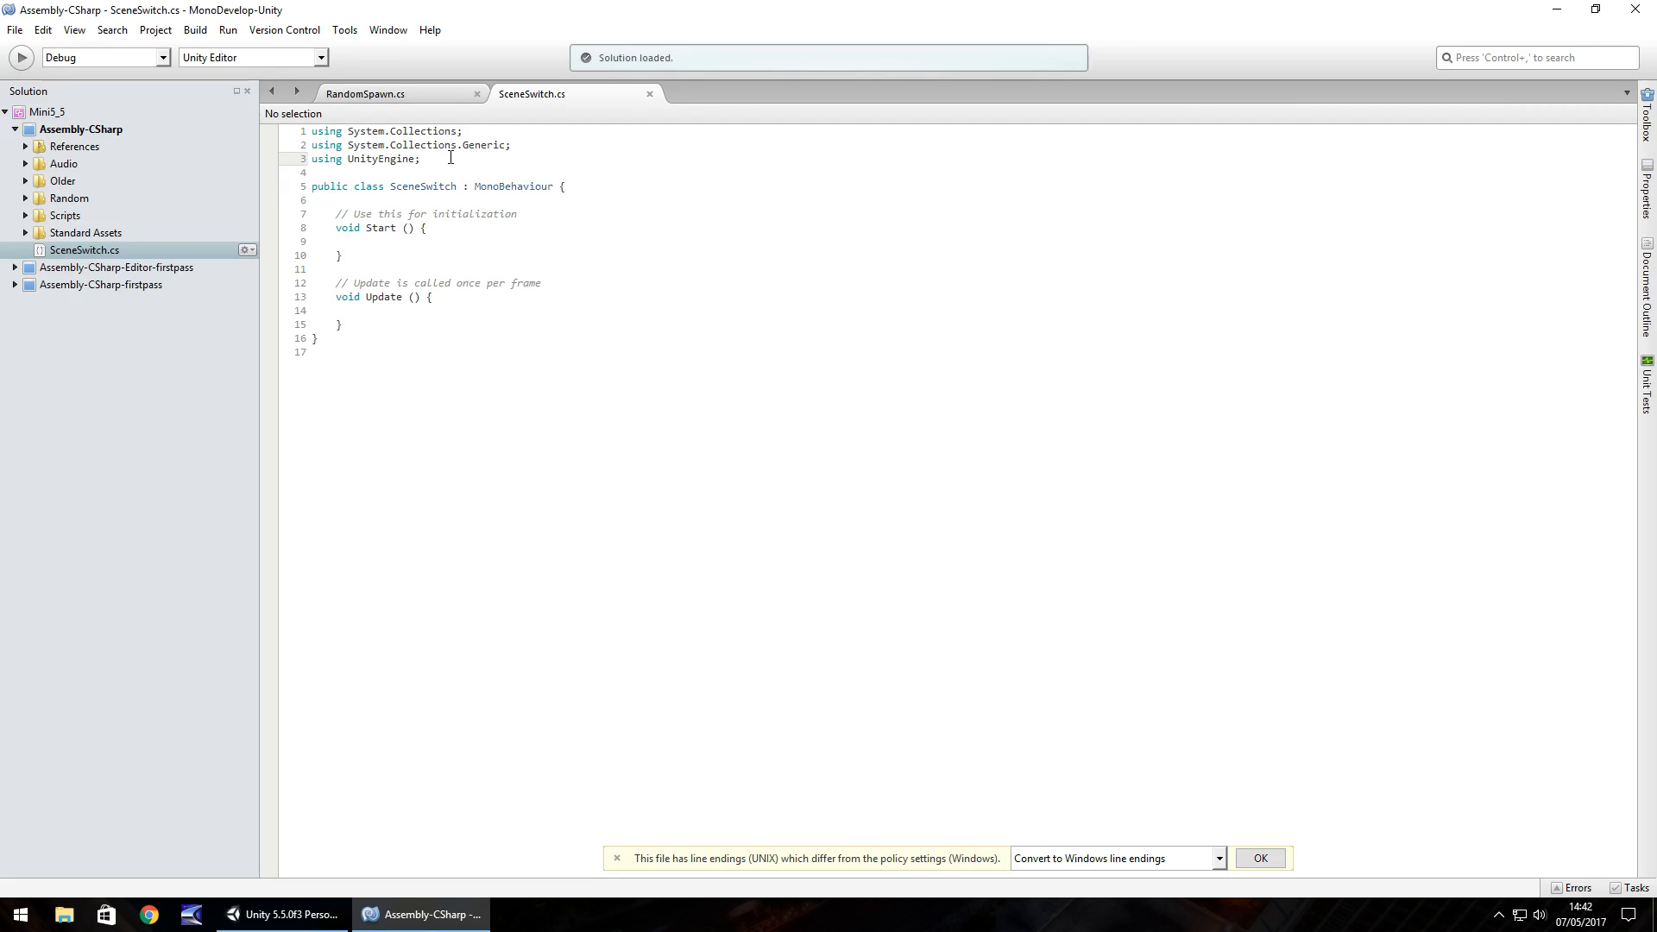
key("Return")
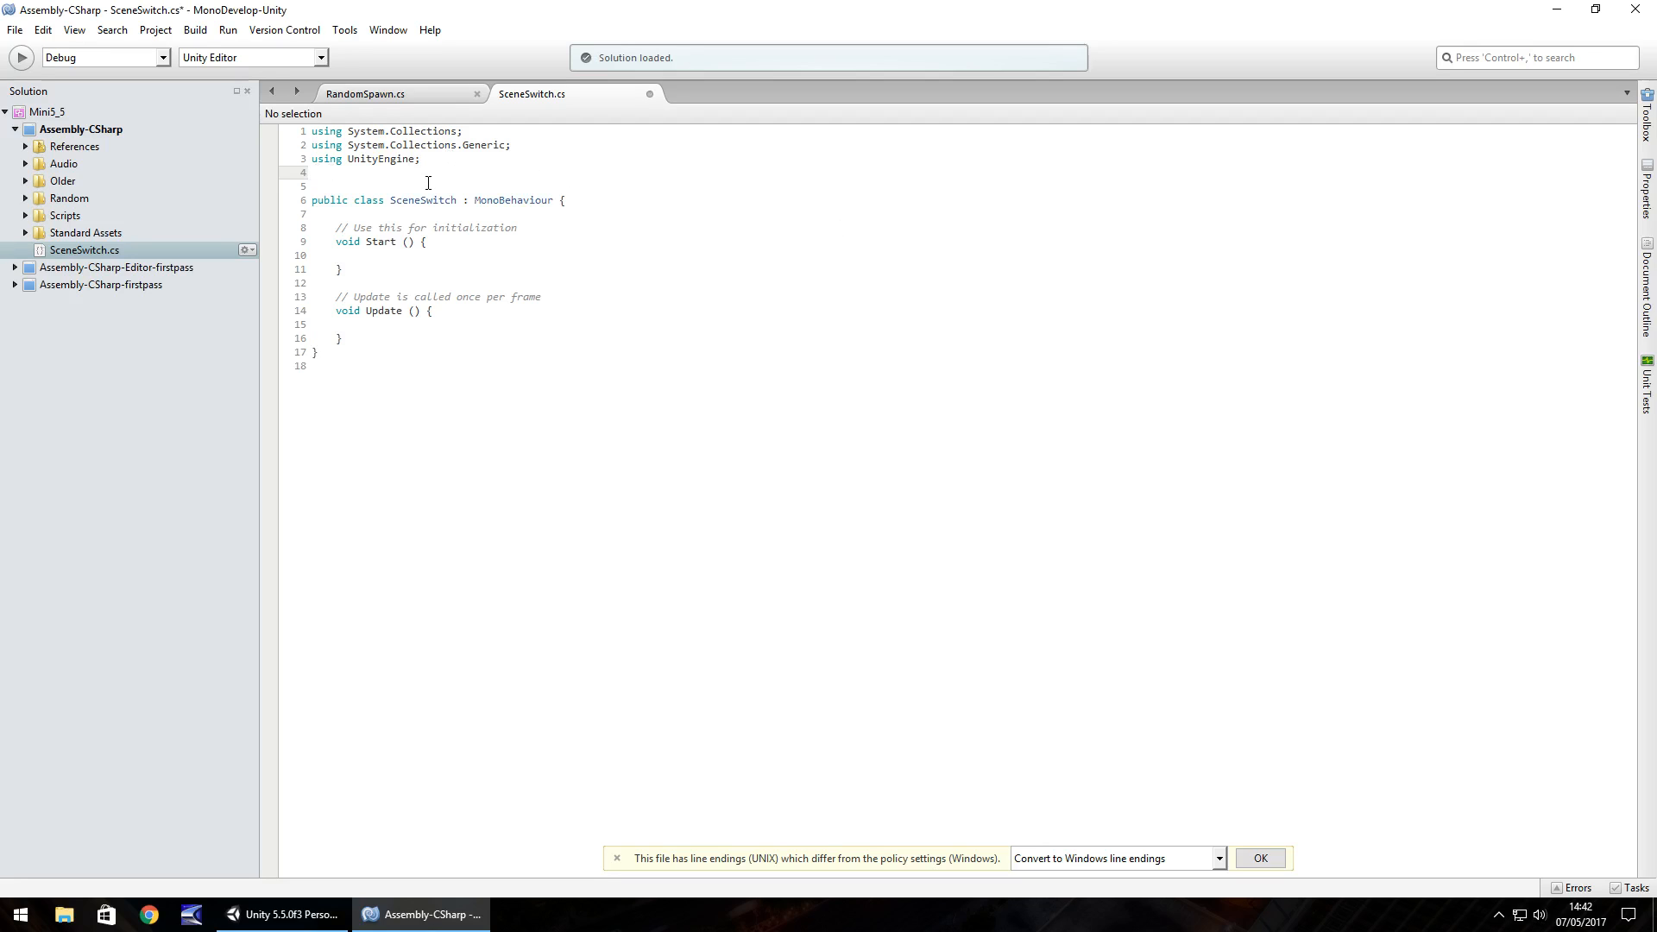
type("using UnityEngim")
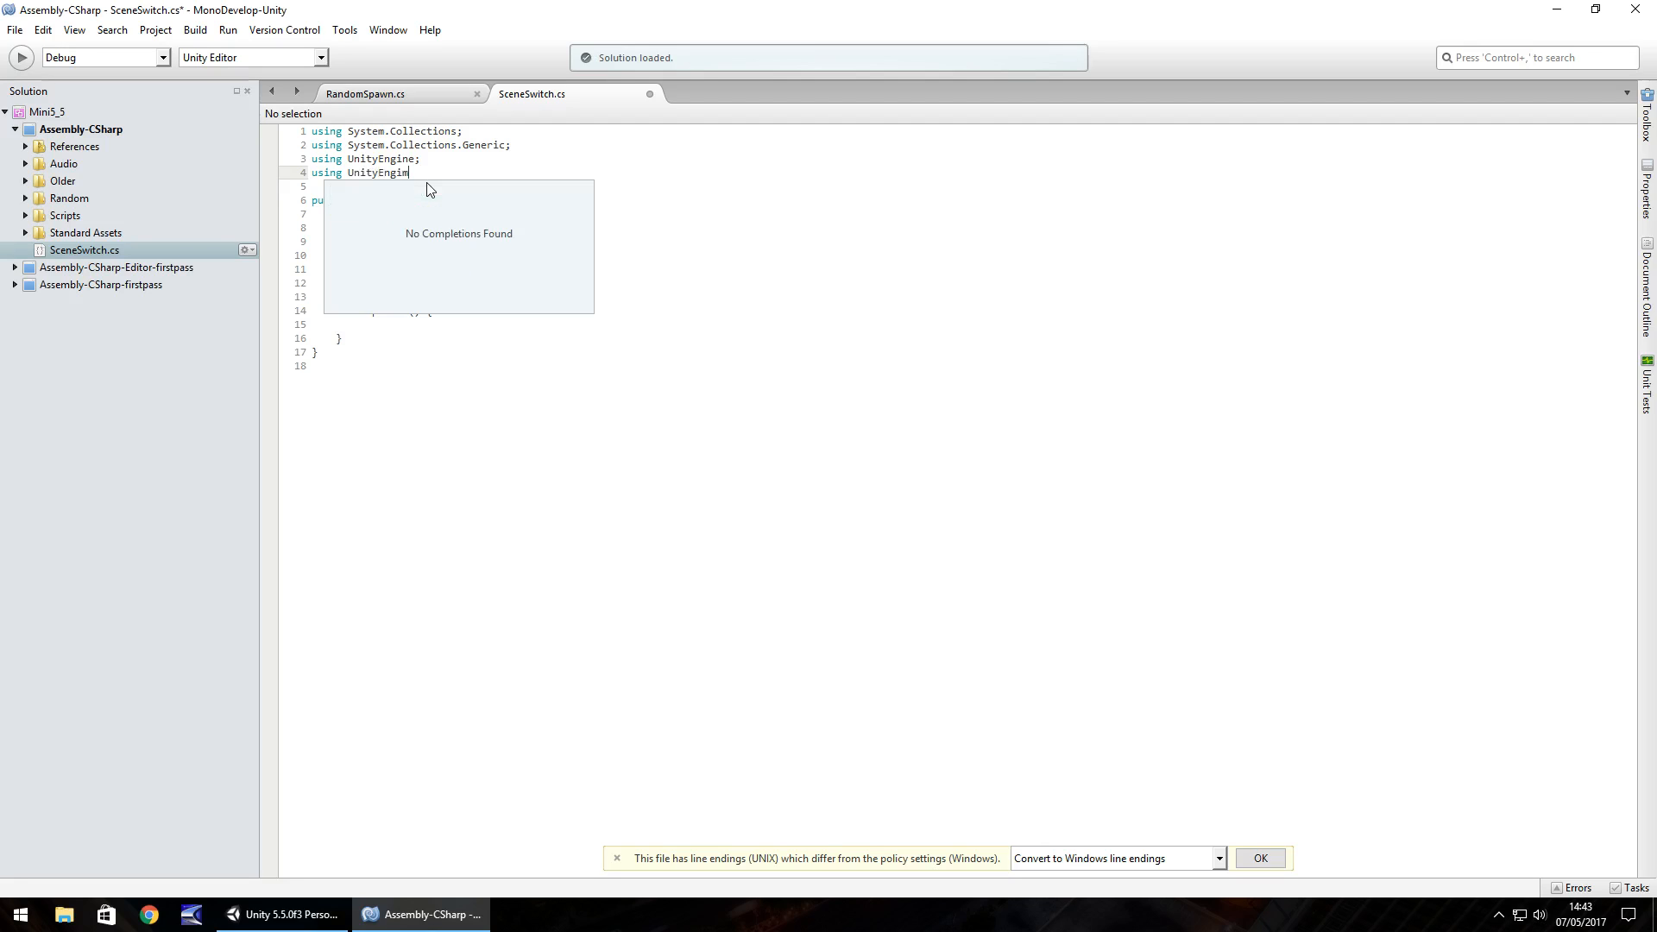
type(".")
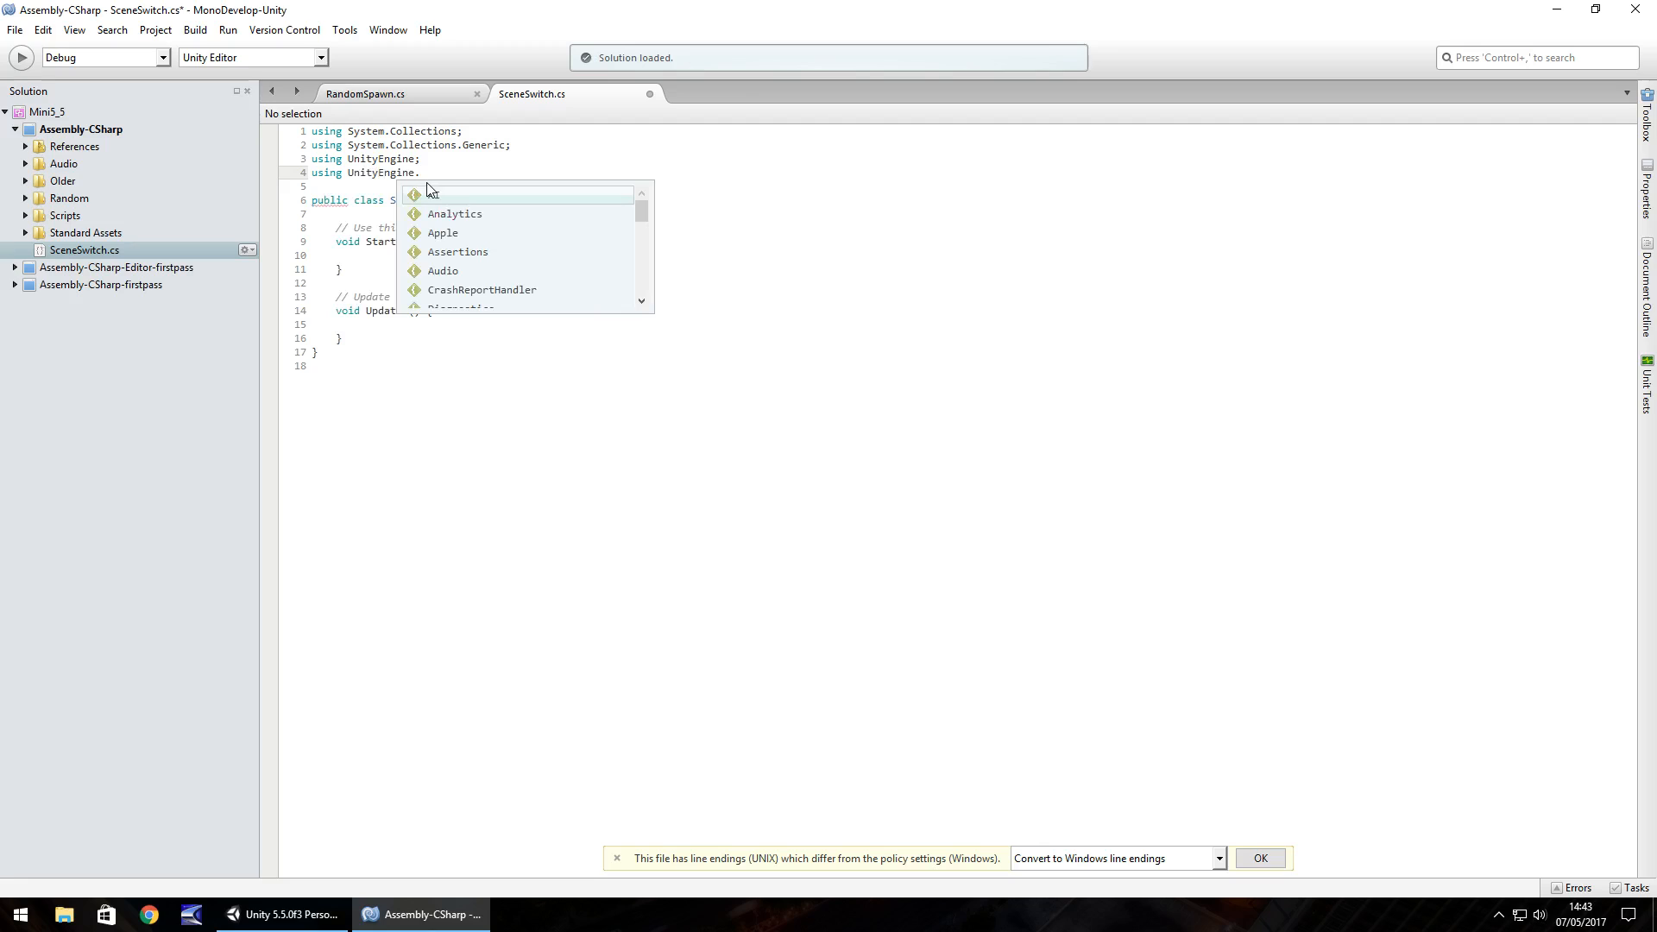
type("SceneManagement;")
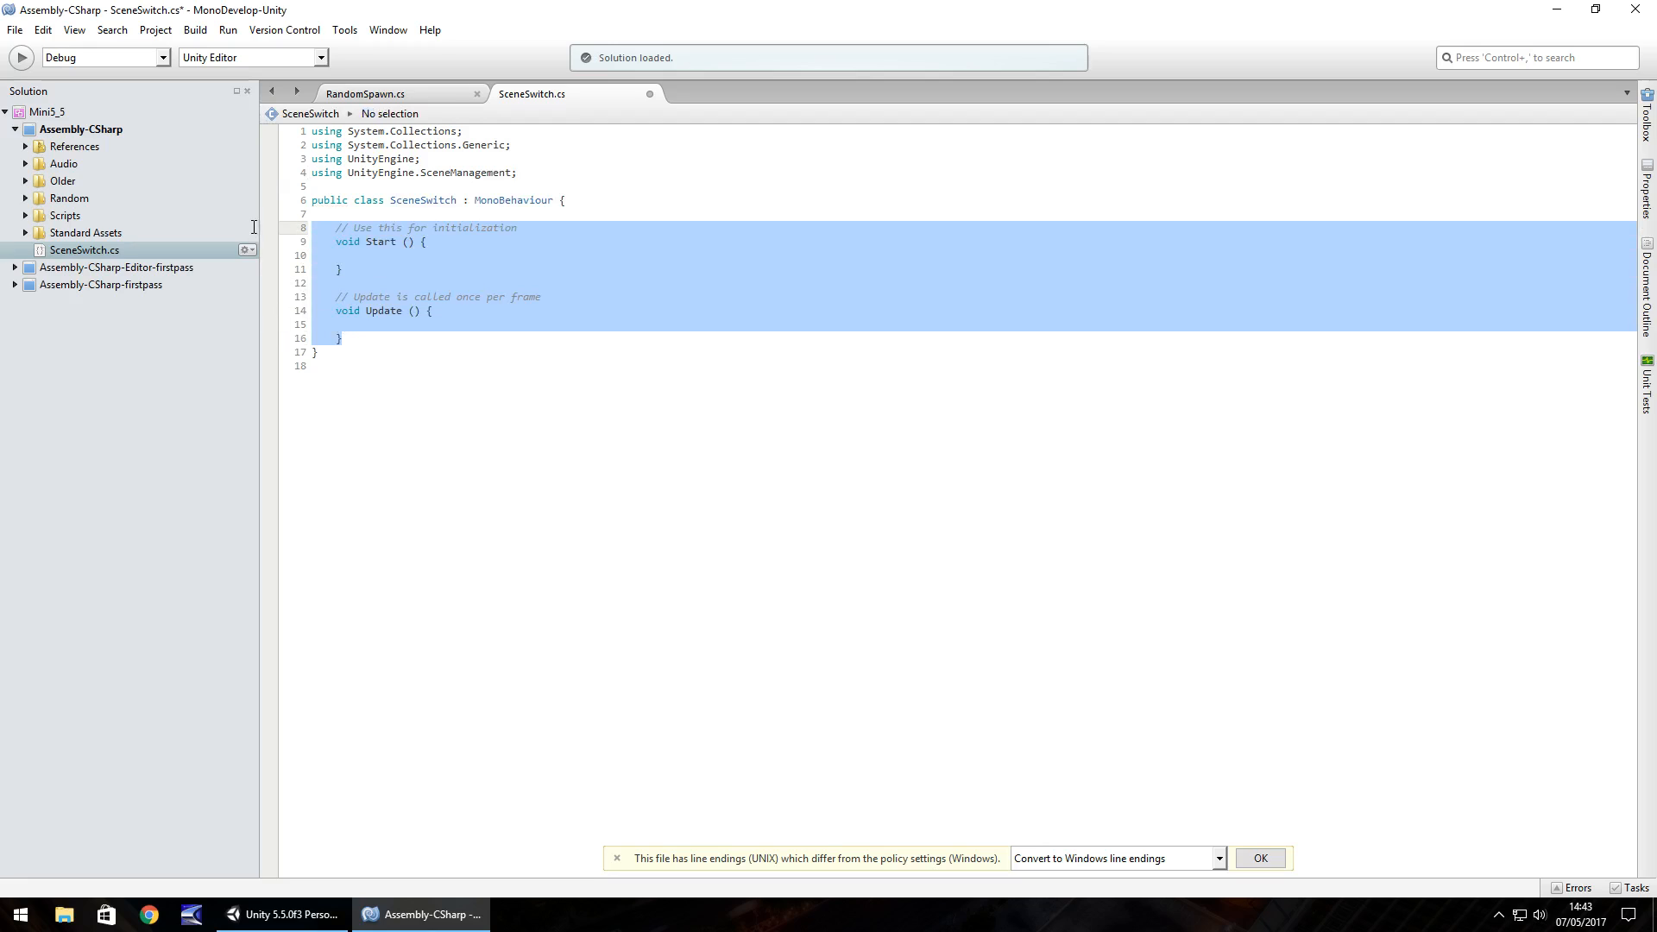
Replace the default Start and Update methods with a public void SceneSwitcher() method
key("Delete")
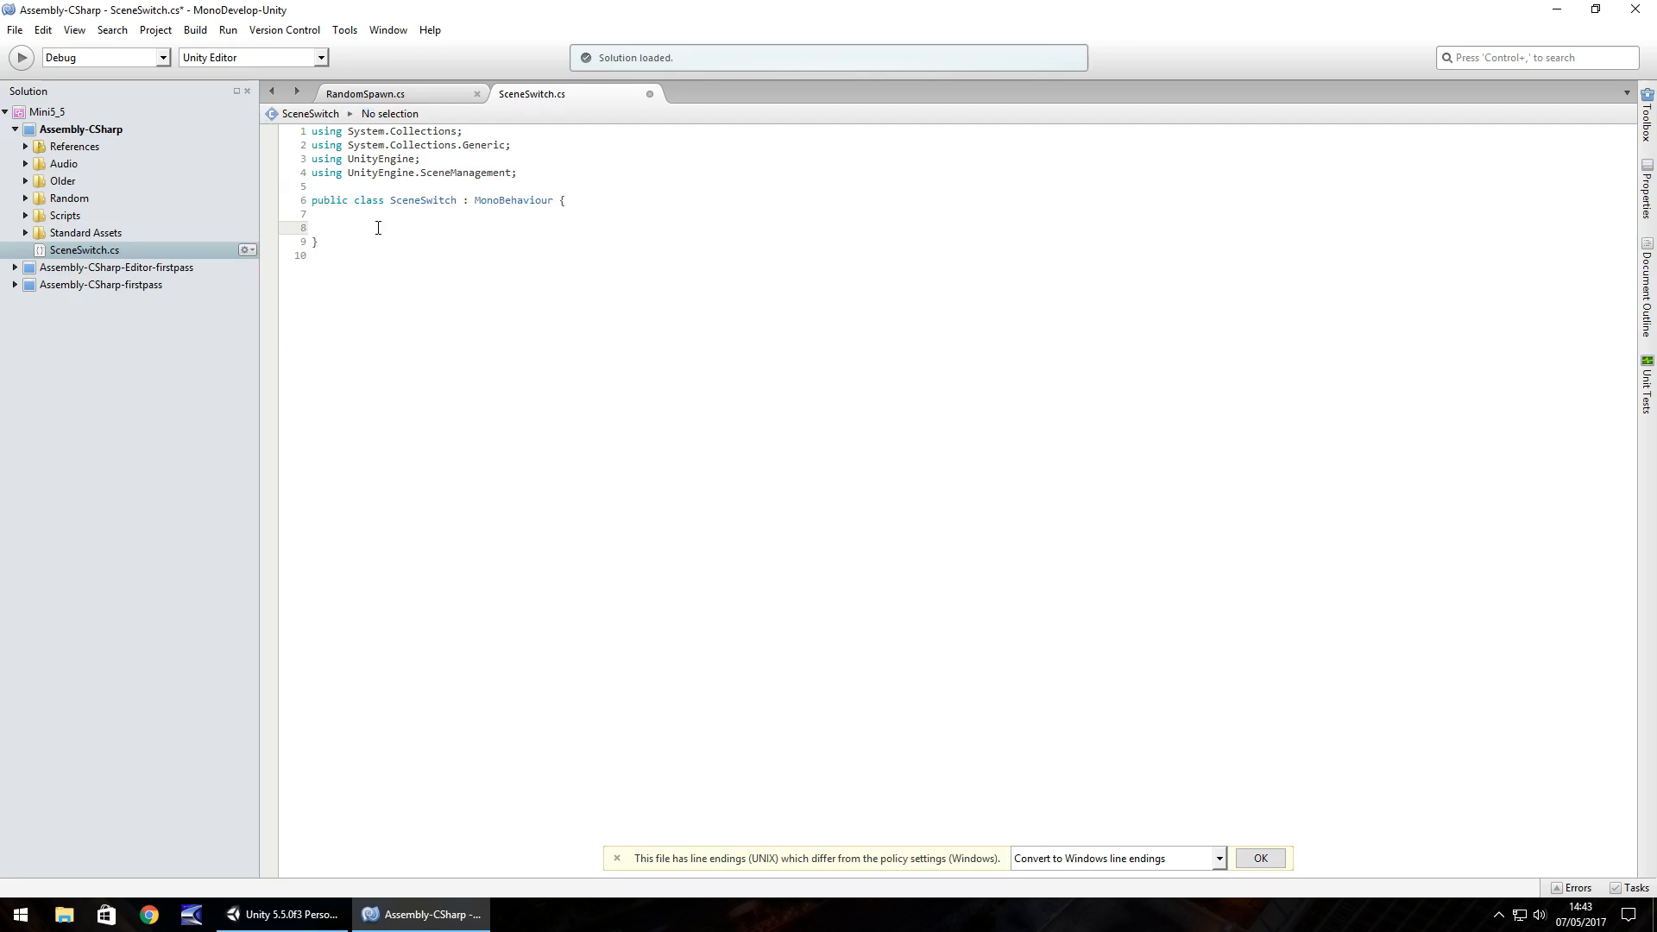
type("public void SceneSwi")
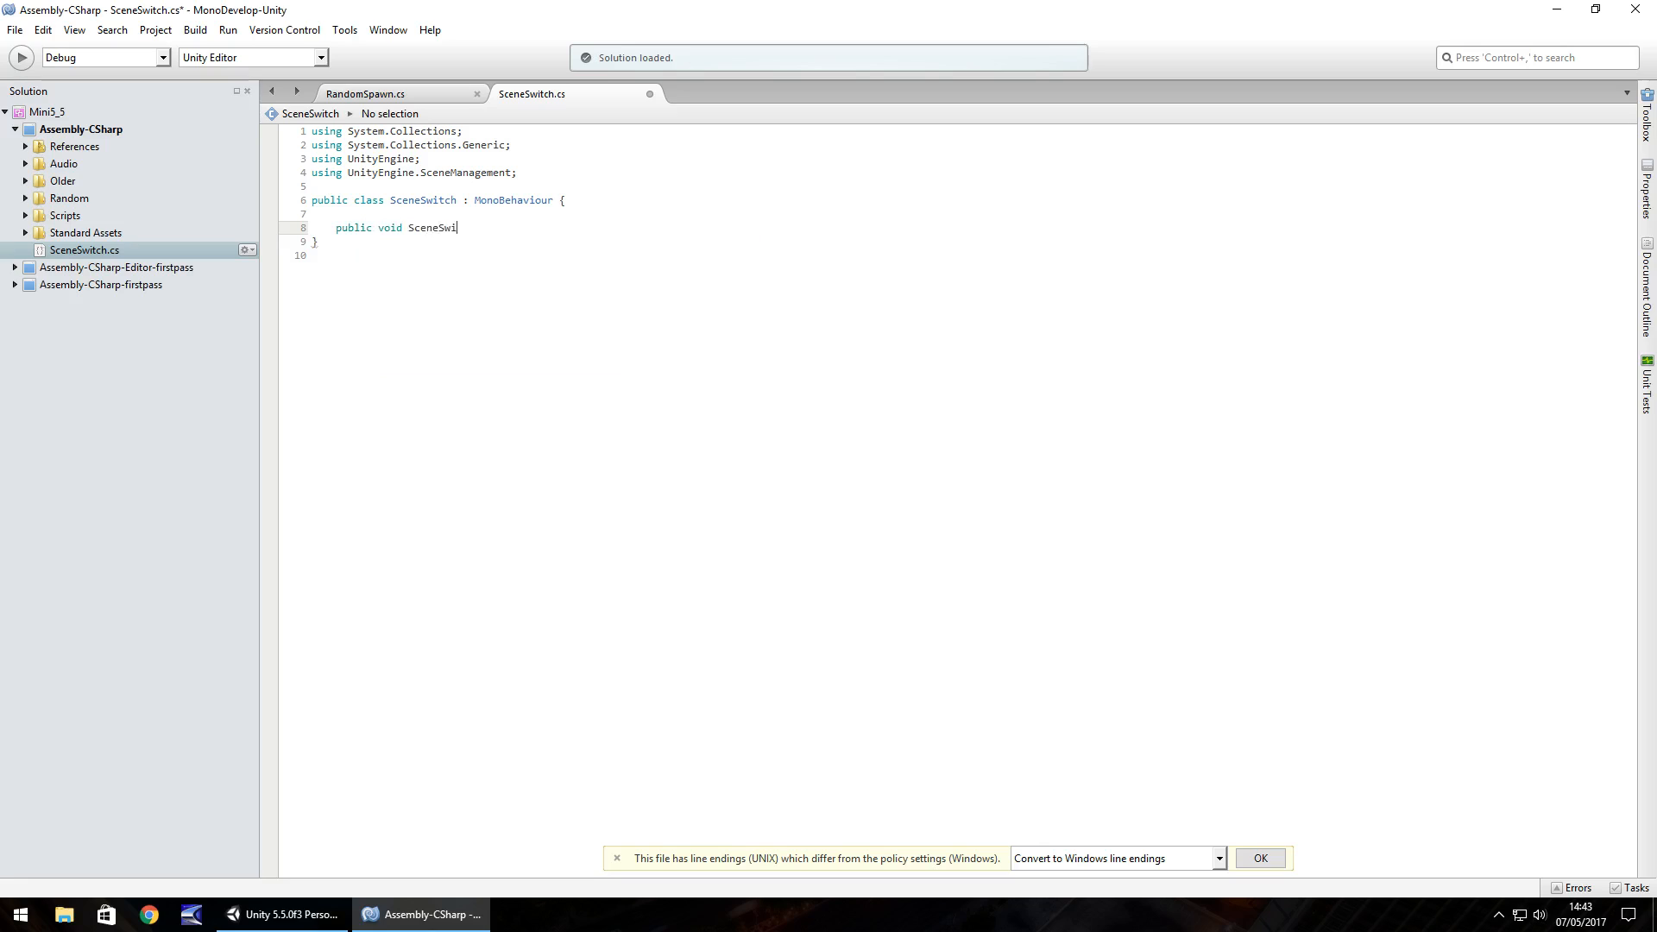
type("tch")
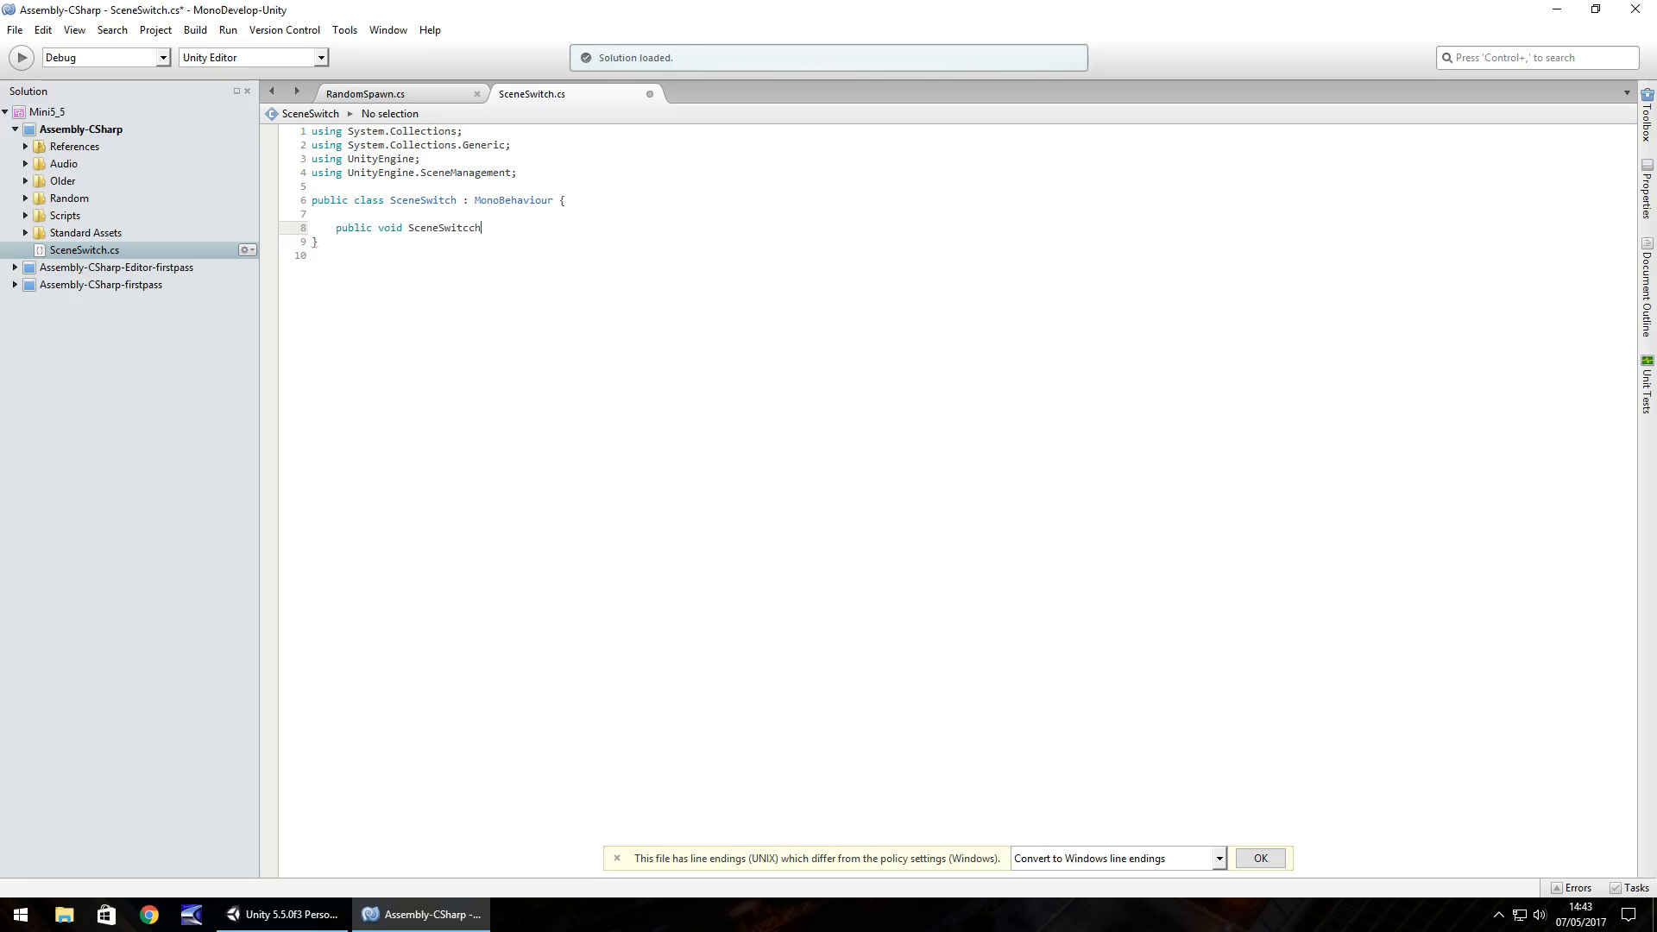
type("er () {")
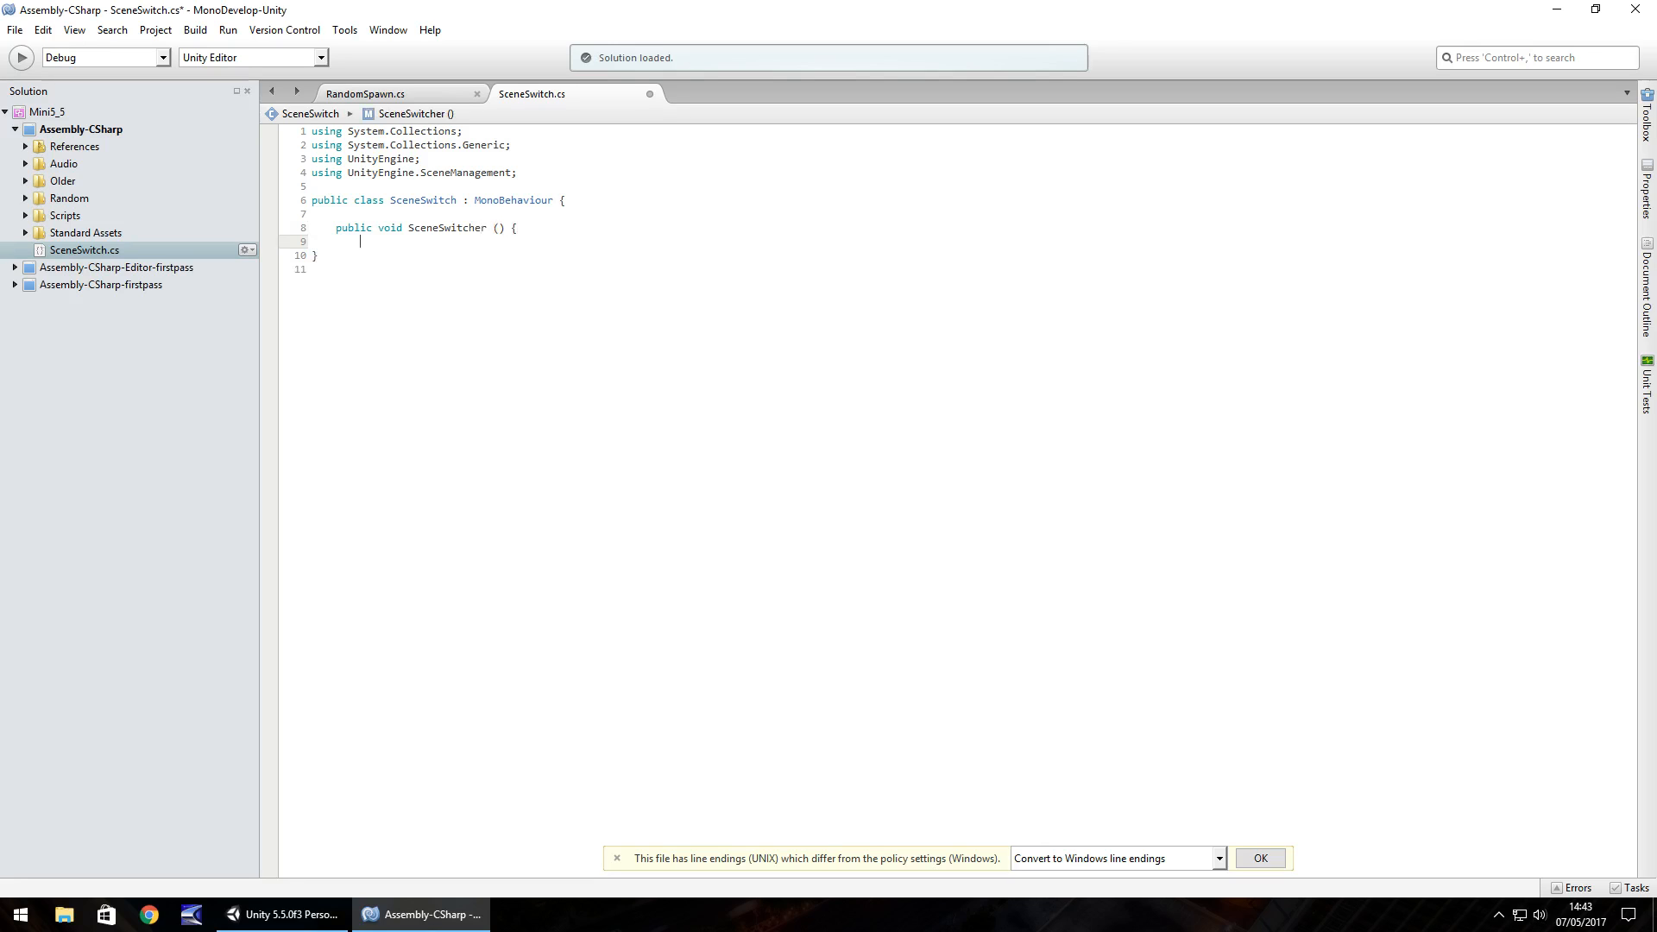
Make SceneSwitcher call SceneManager.LoadScene(1); and save the script
type("SceneMana")
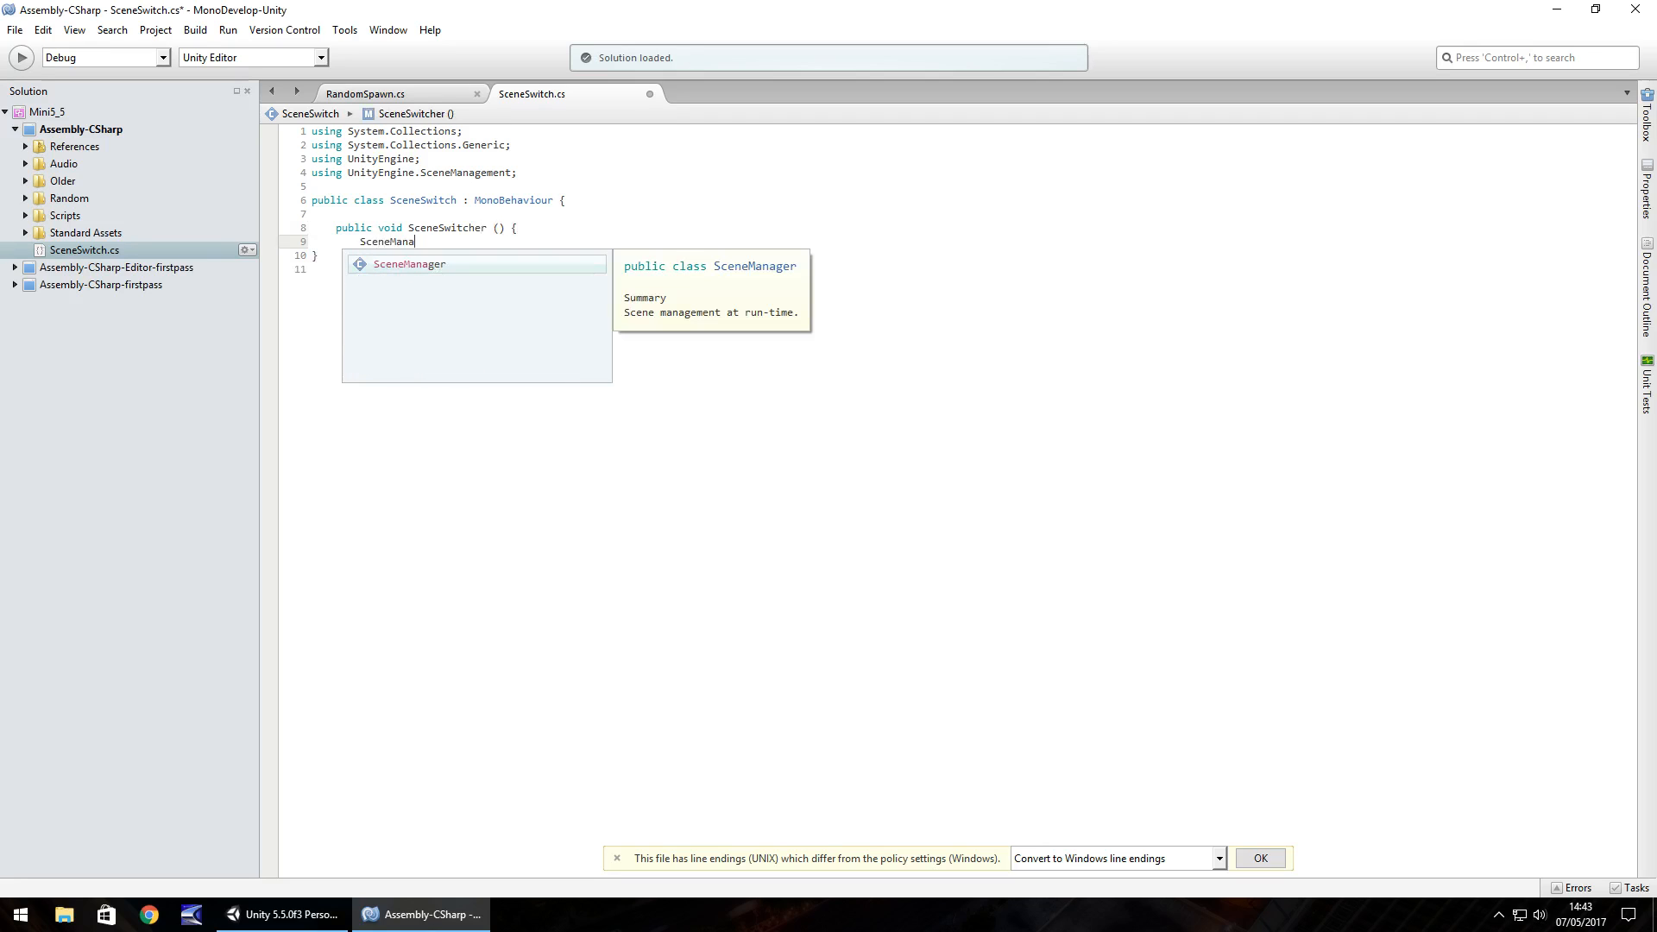
type(".L")
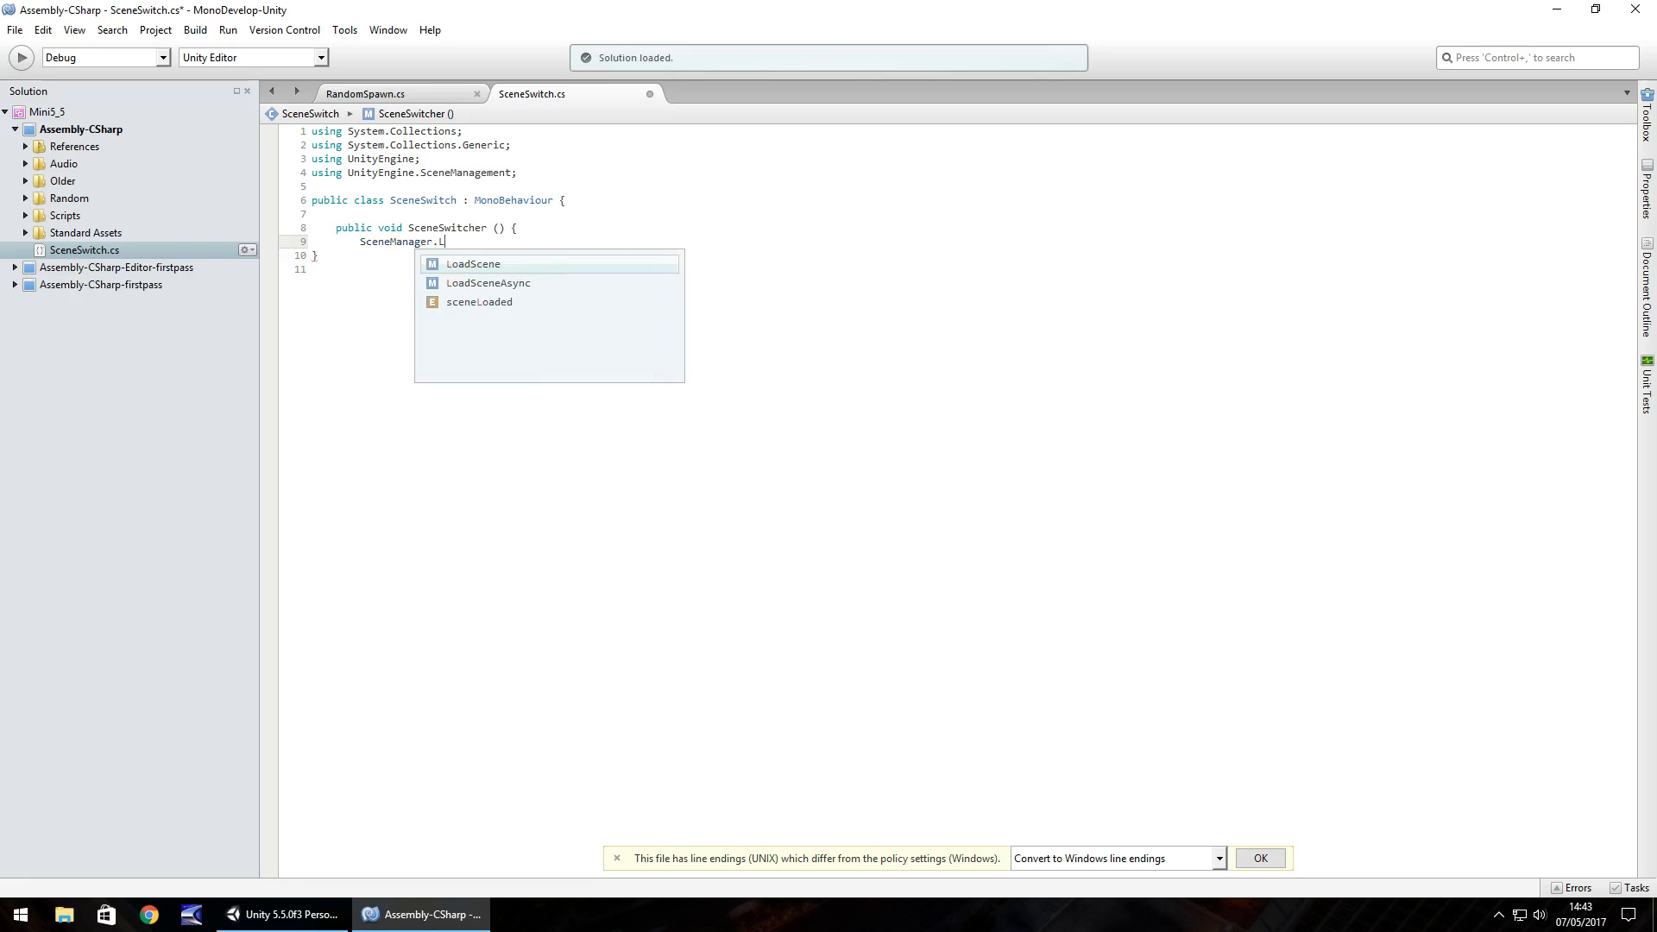
type("oadScene(")
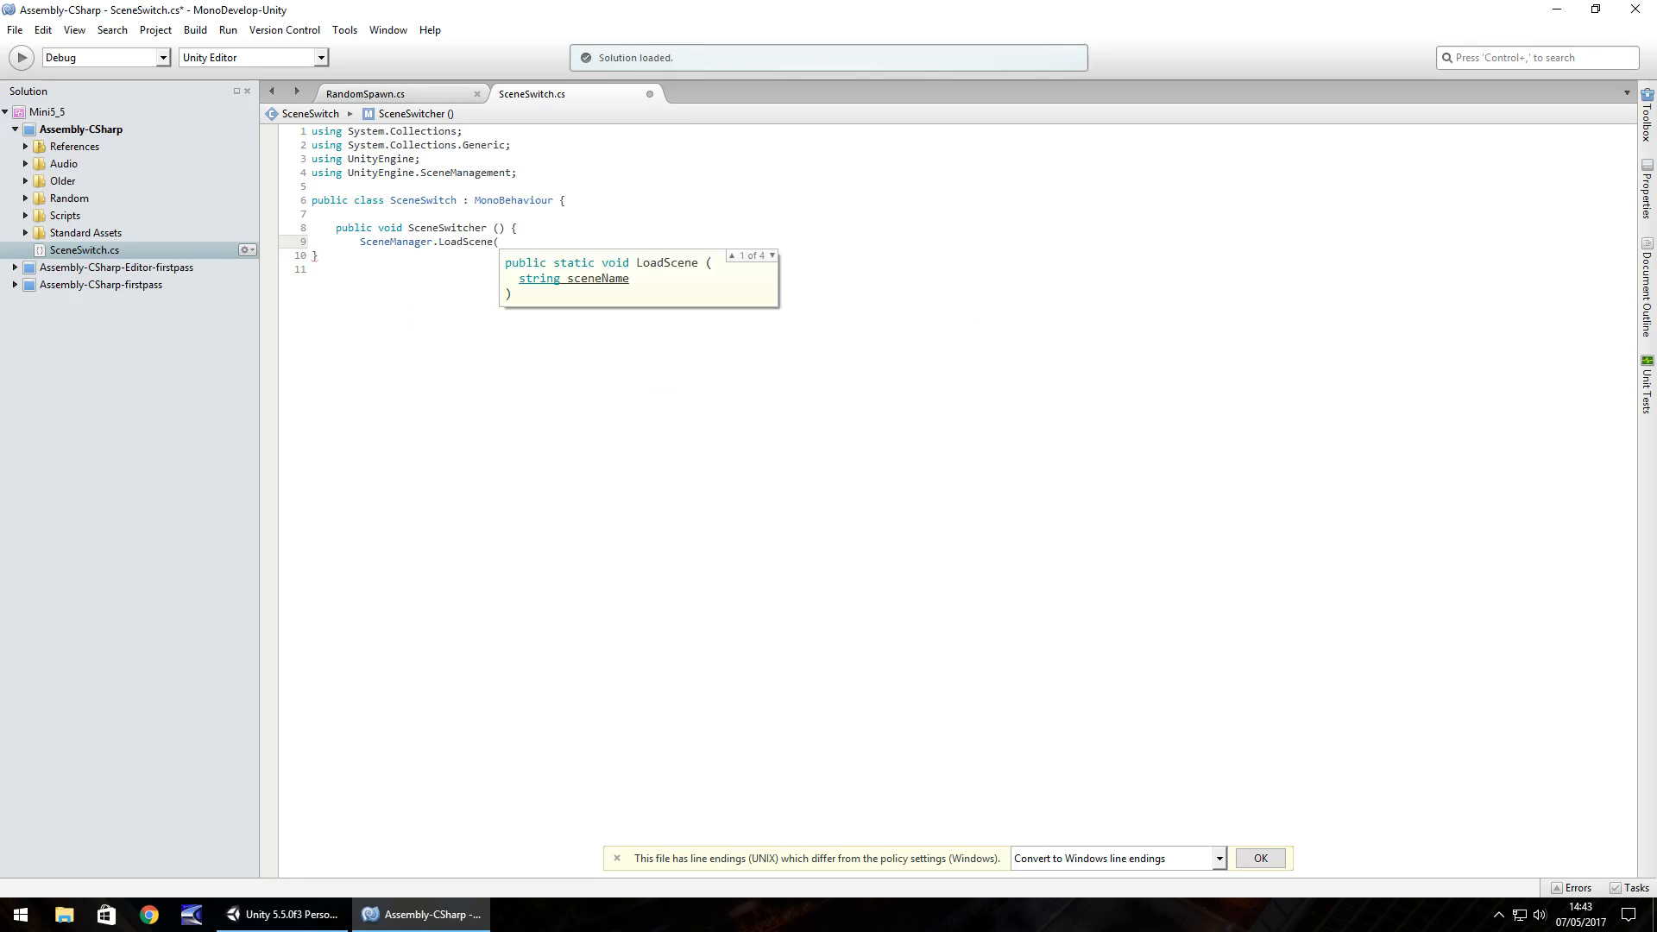
type("1);")
type("}")
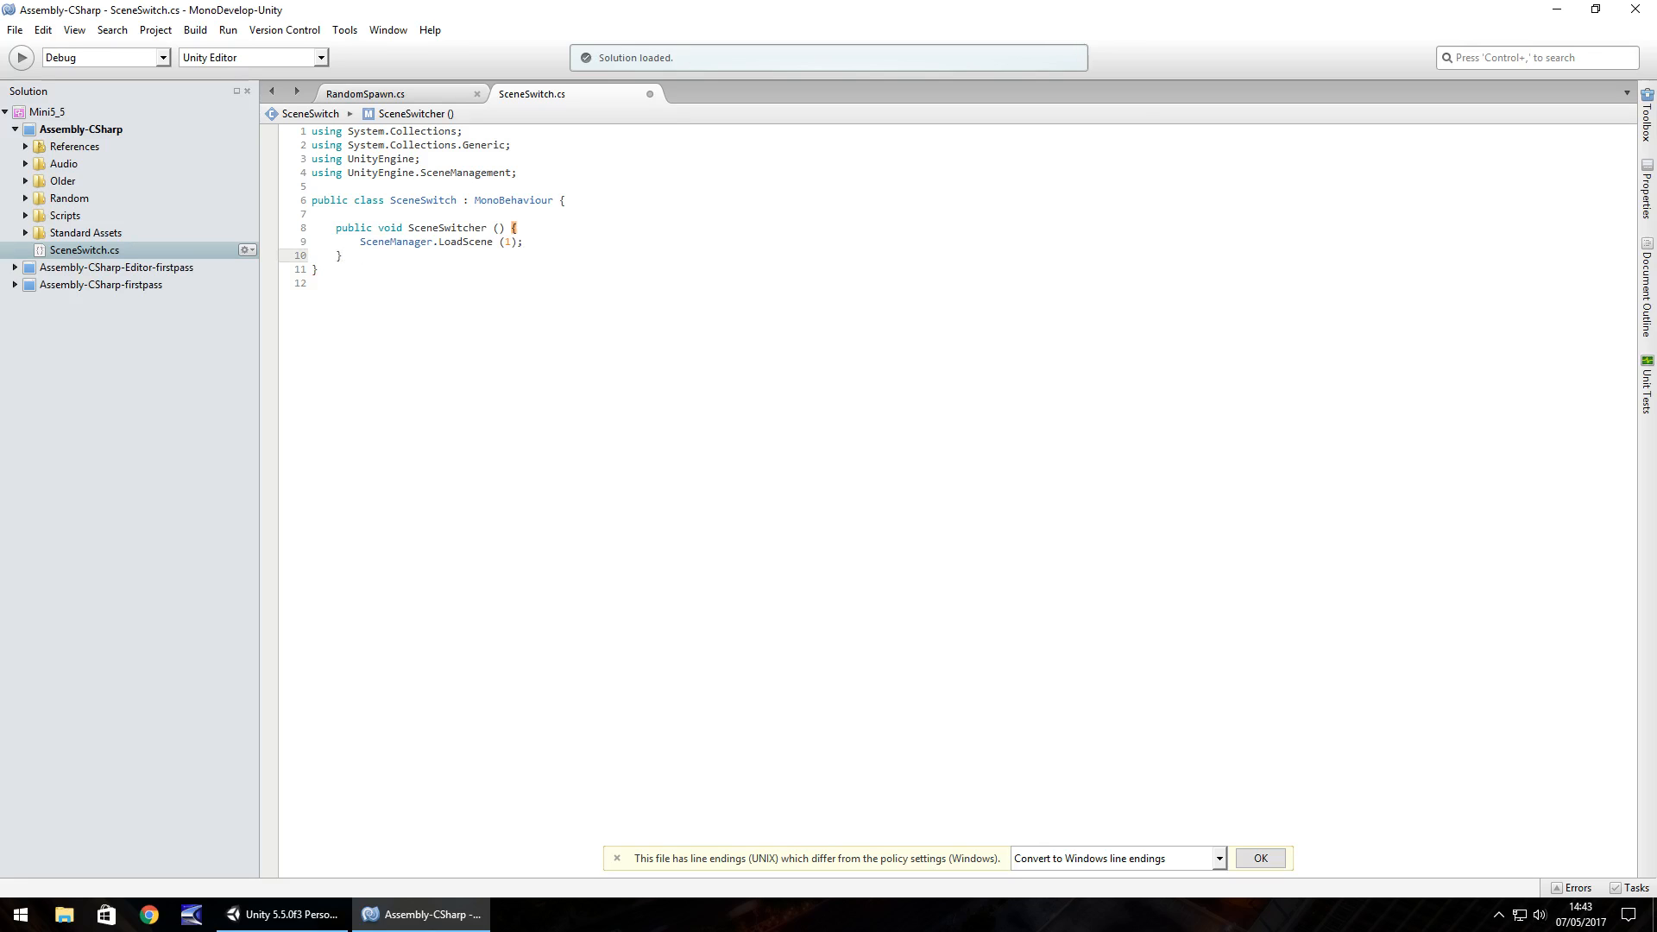
double_click(393, 242)
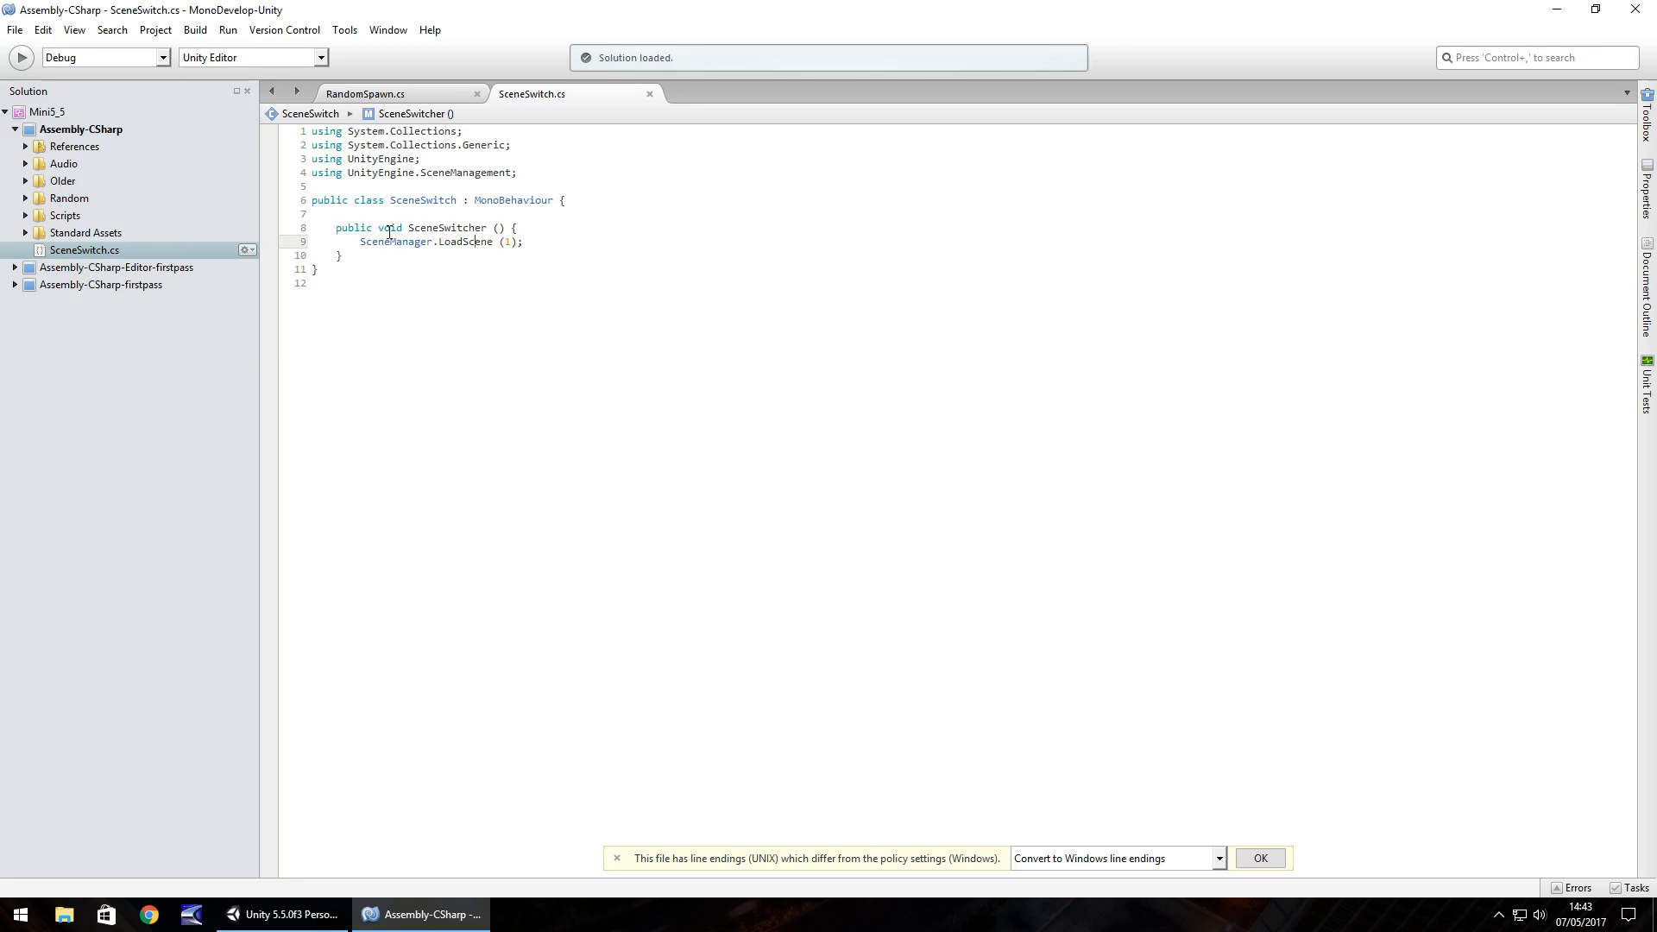
mouse_move(283, 915)
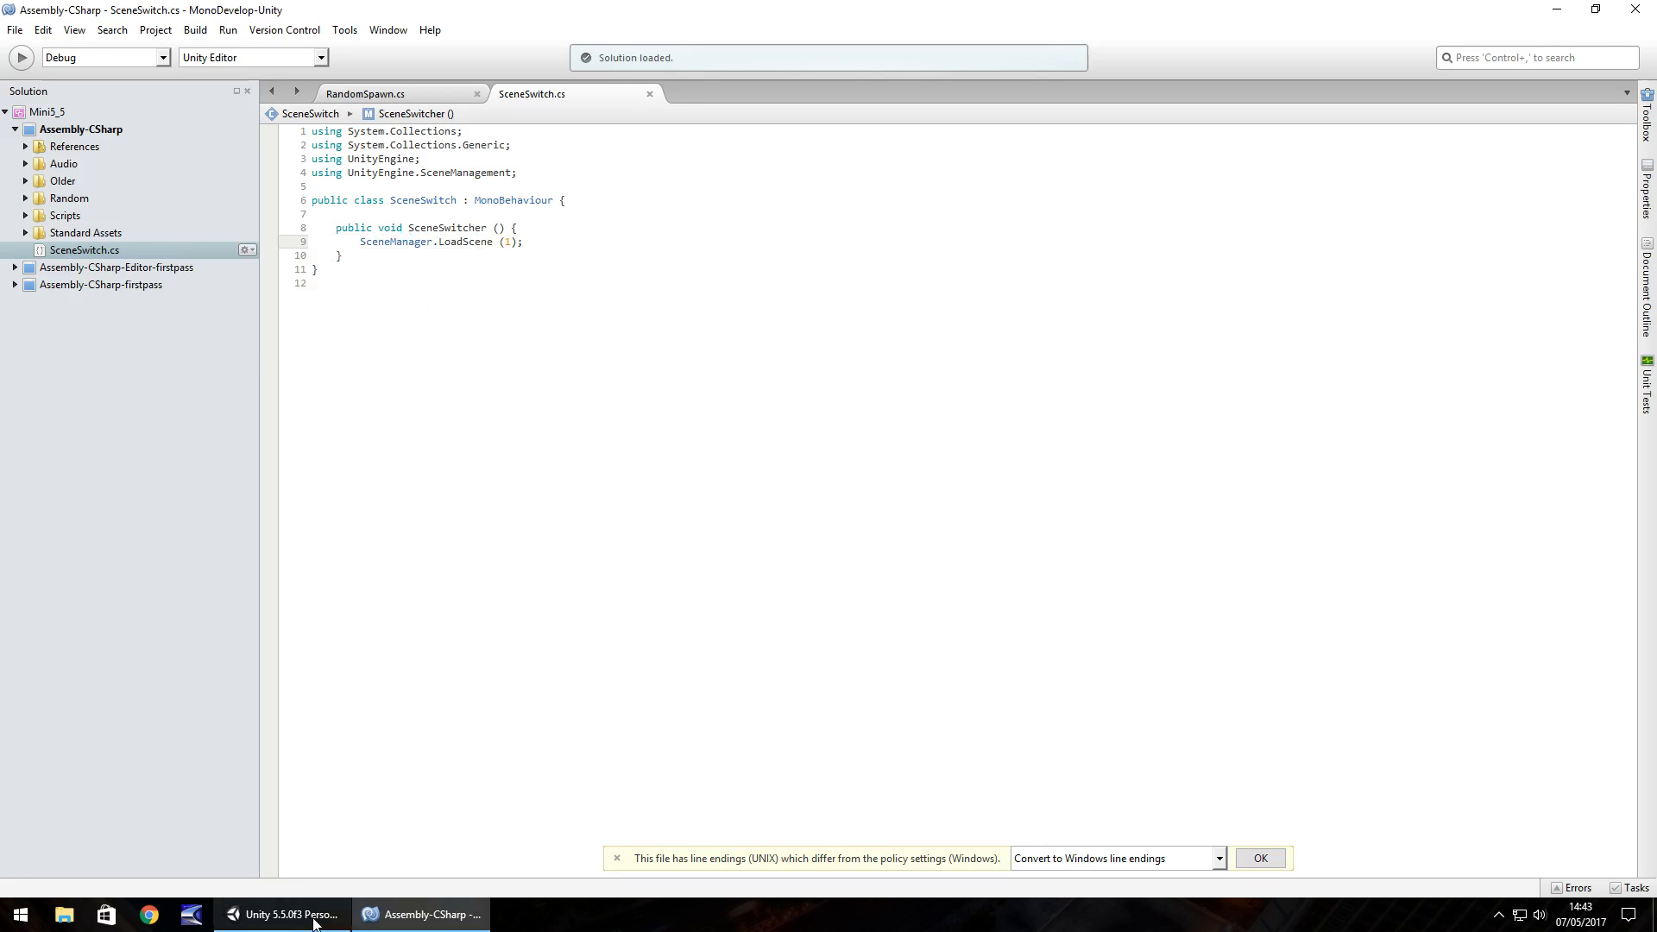
Set the Button's On Click event to call SceneSwitch.SceneSwitcher() and run a play test
left_click(281, 915)
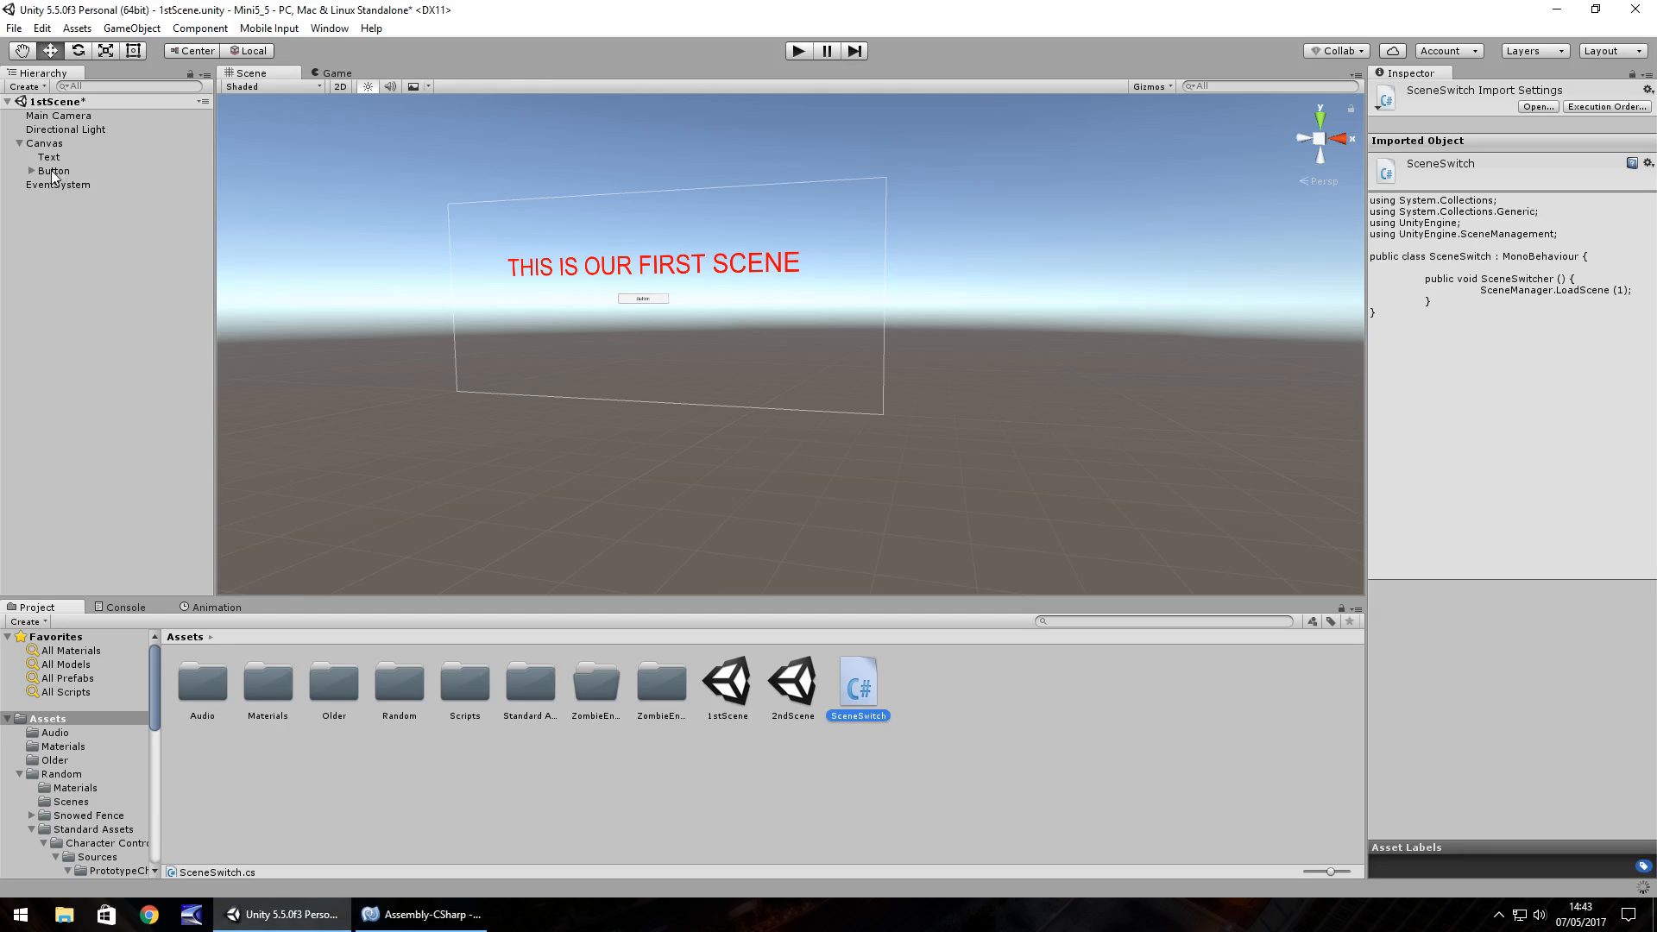
left_click(53, 171)
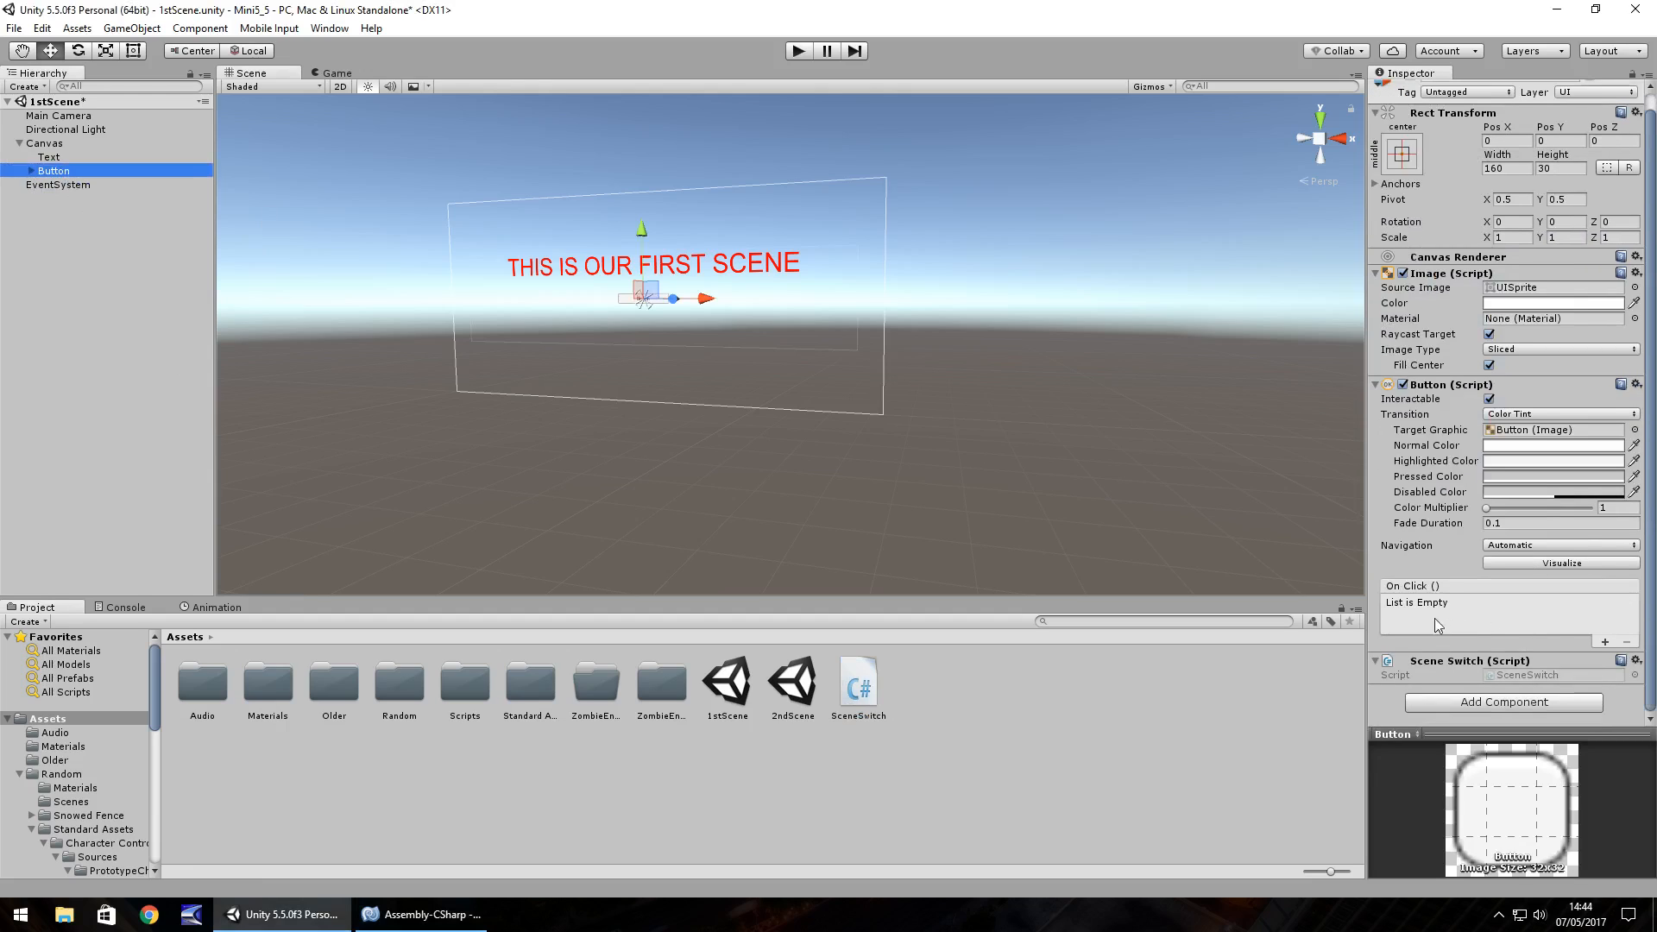
left_click(1606, 642)
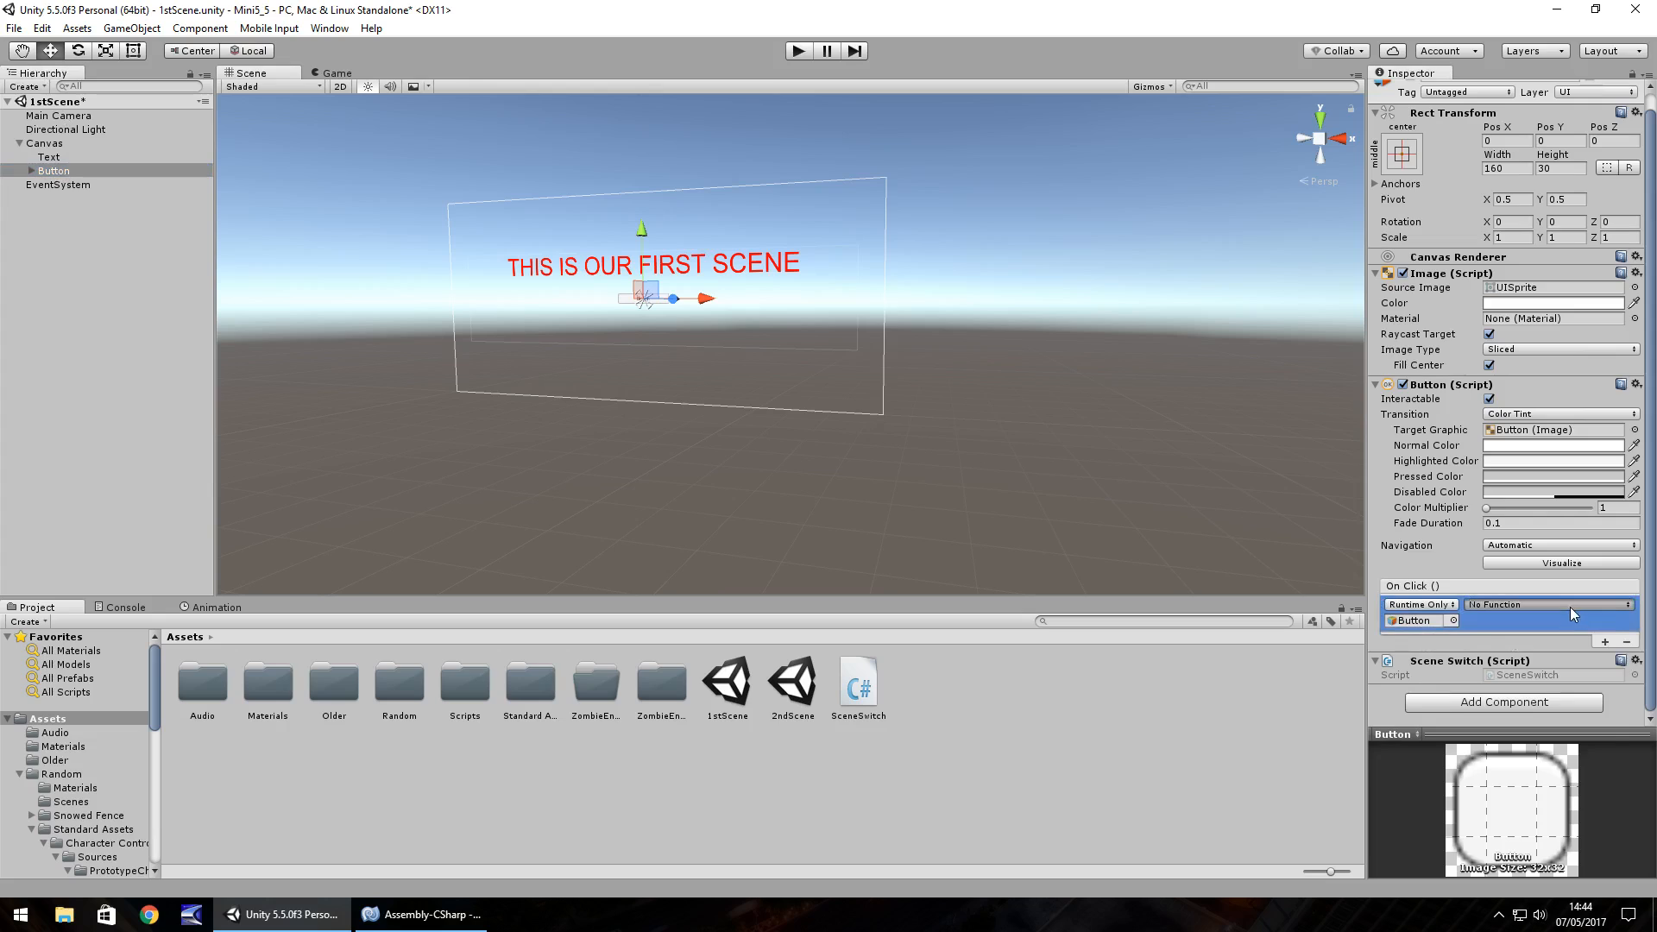
left_click(1549, 604)
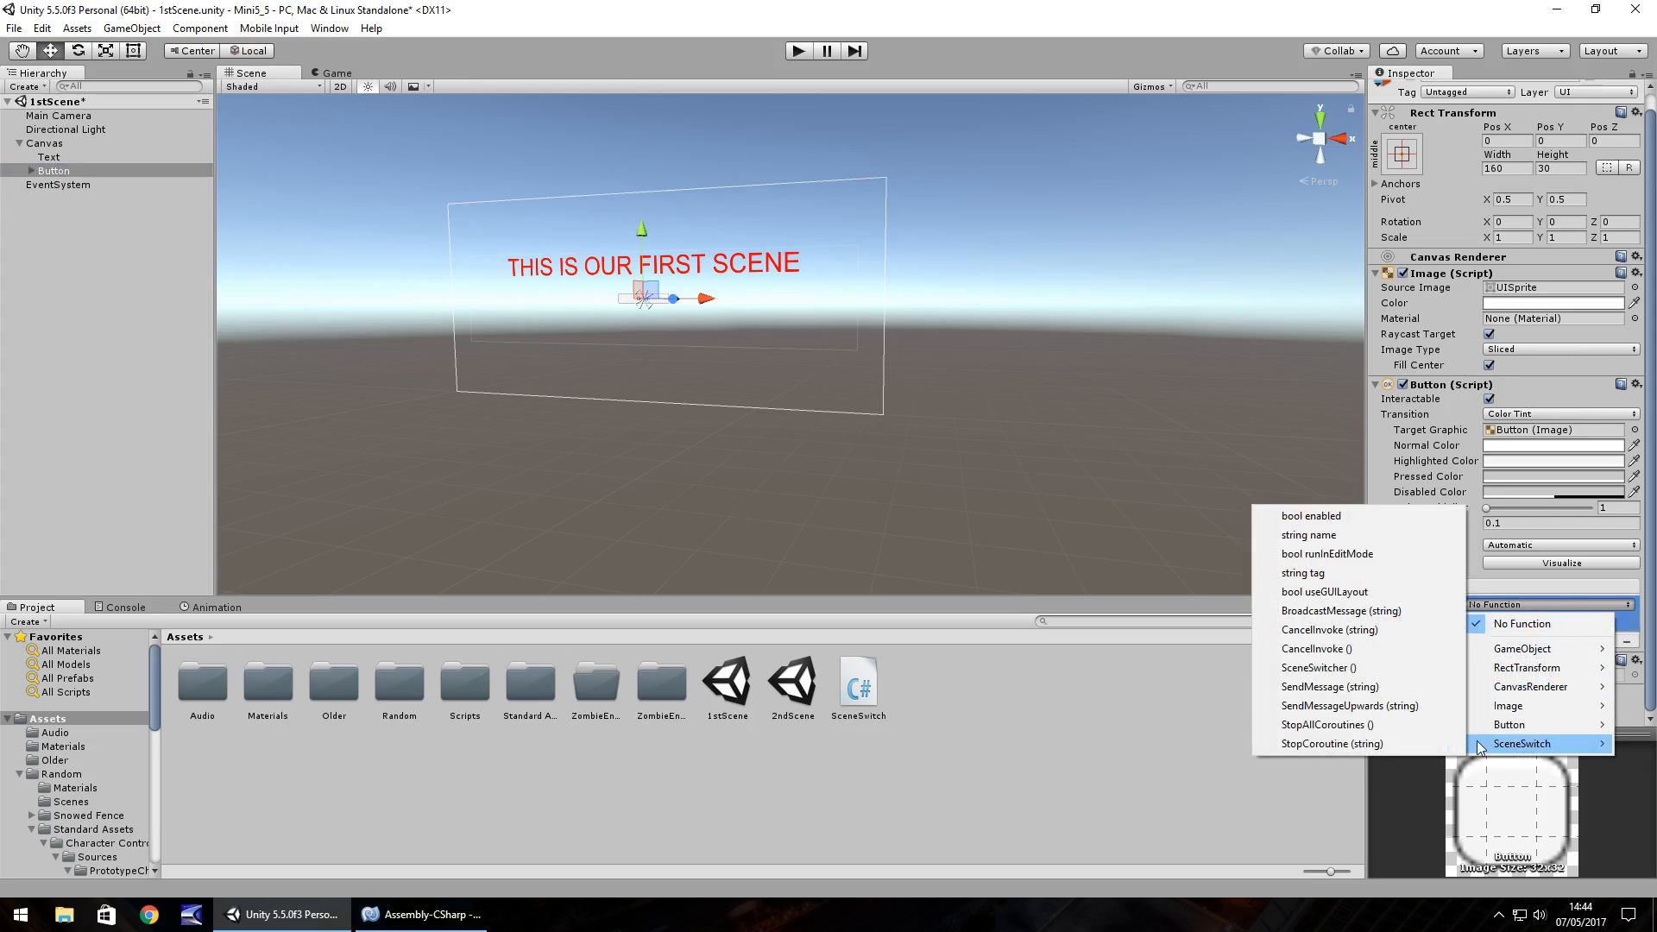
left_click(1522, 742)
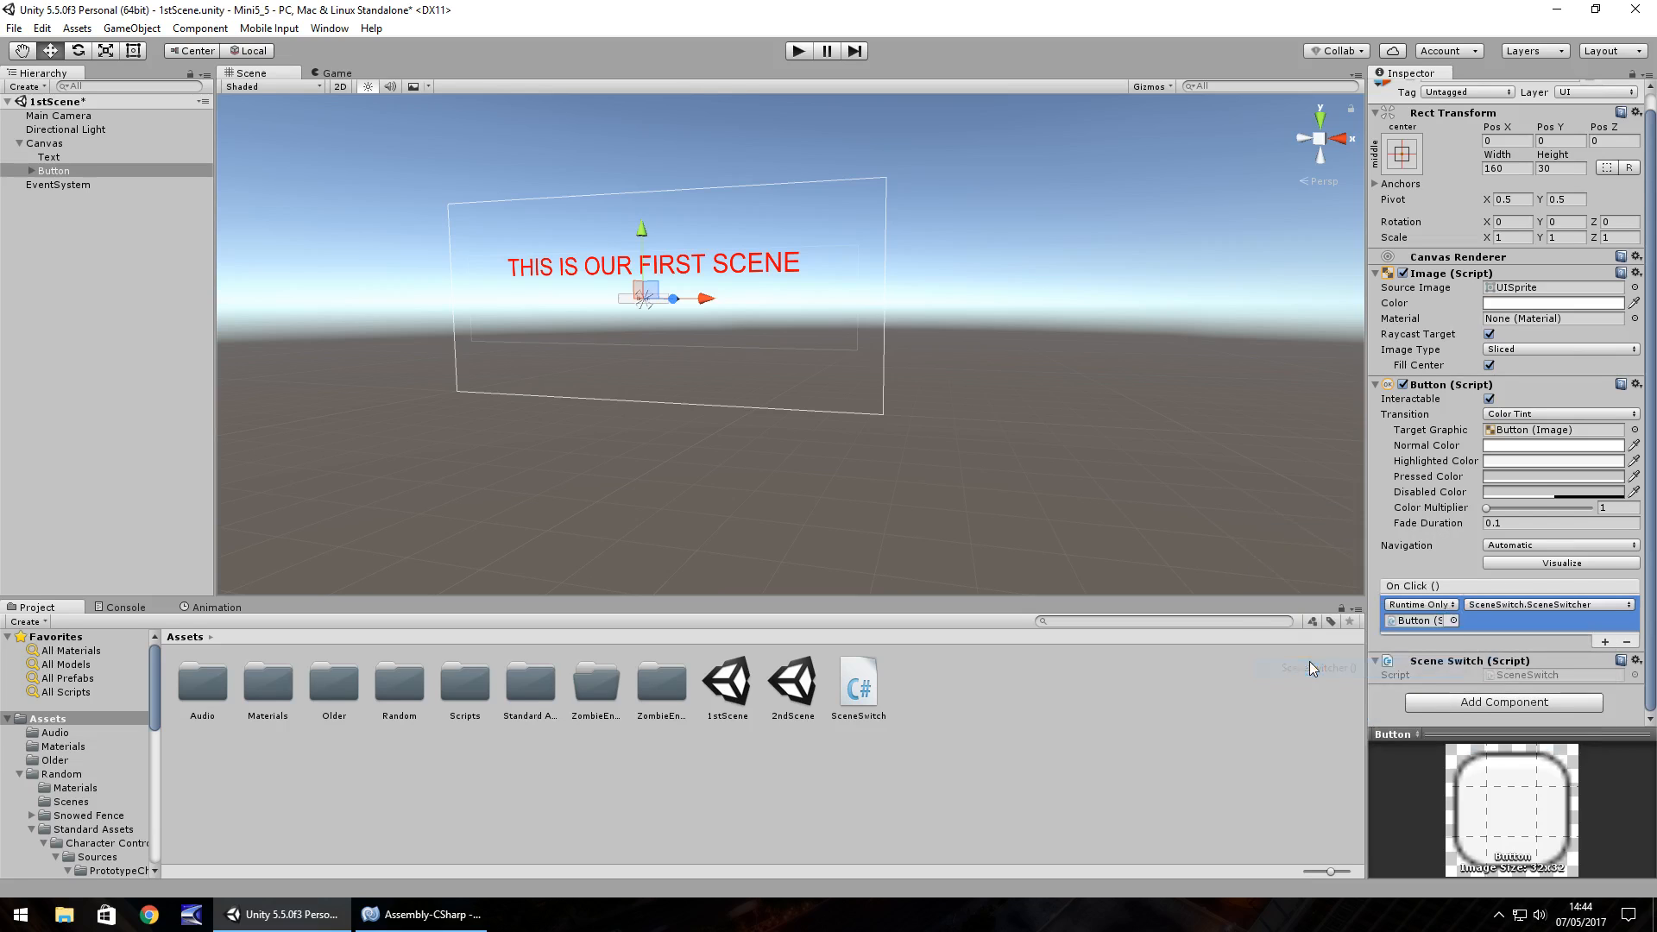
left_click(797, 50)
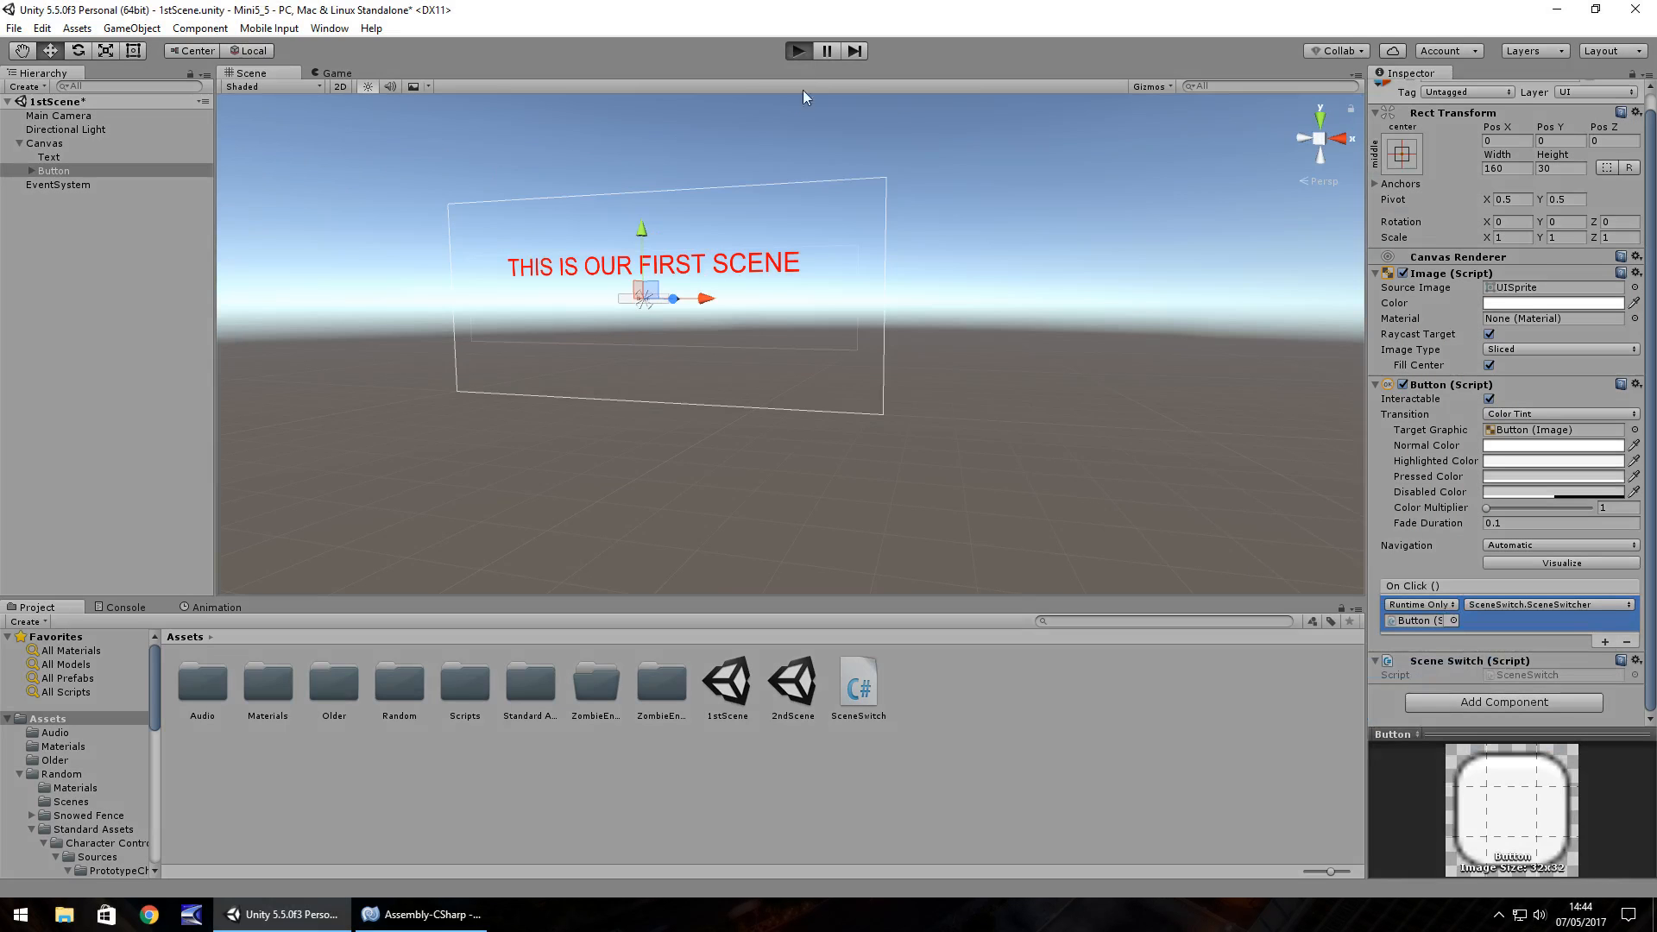
left_click(797, 50)
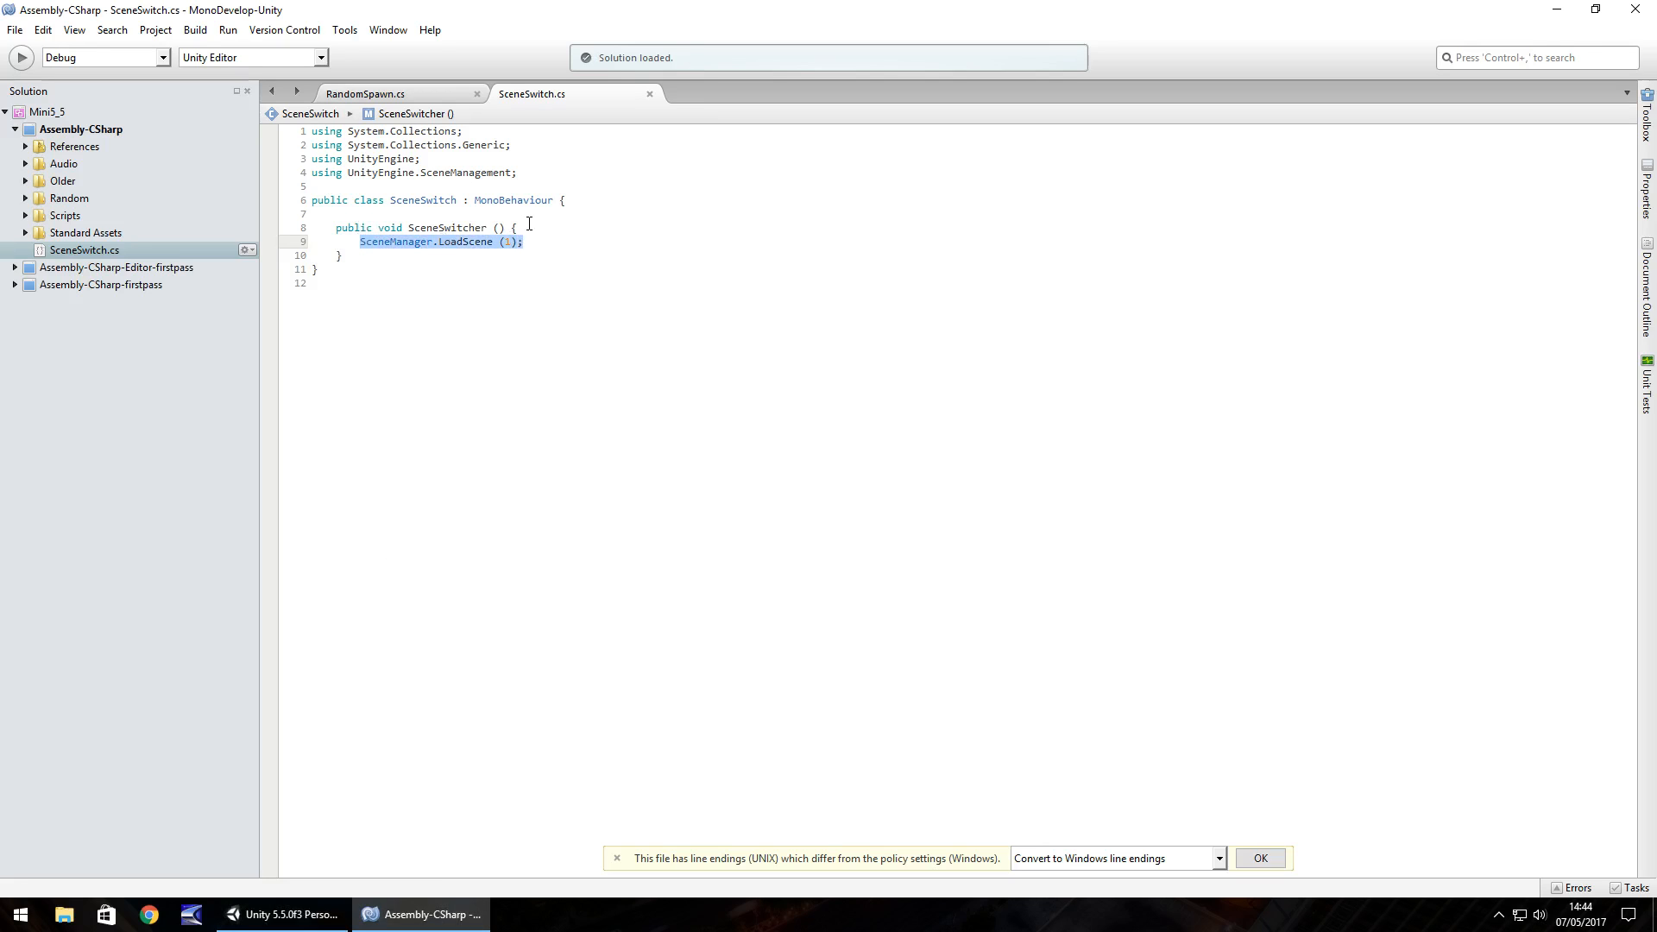
Change the scene-loading line to Application.LoadLevel(1); and return to Unity
type("Application")
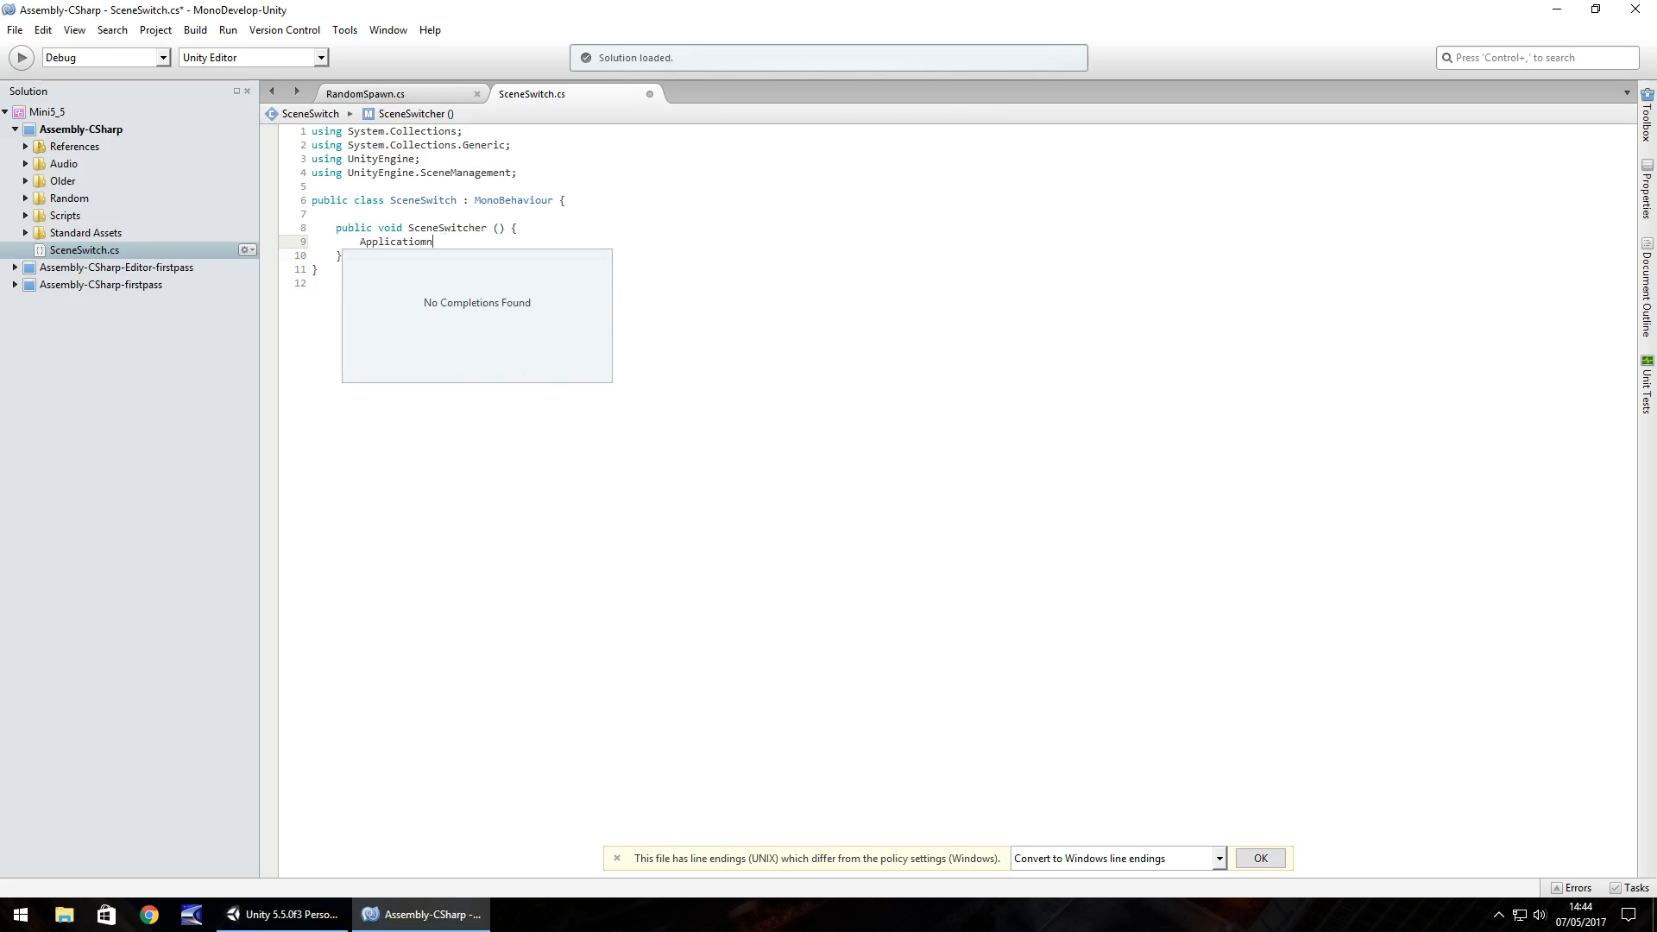
type(".LoadLevel(")
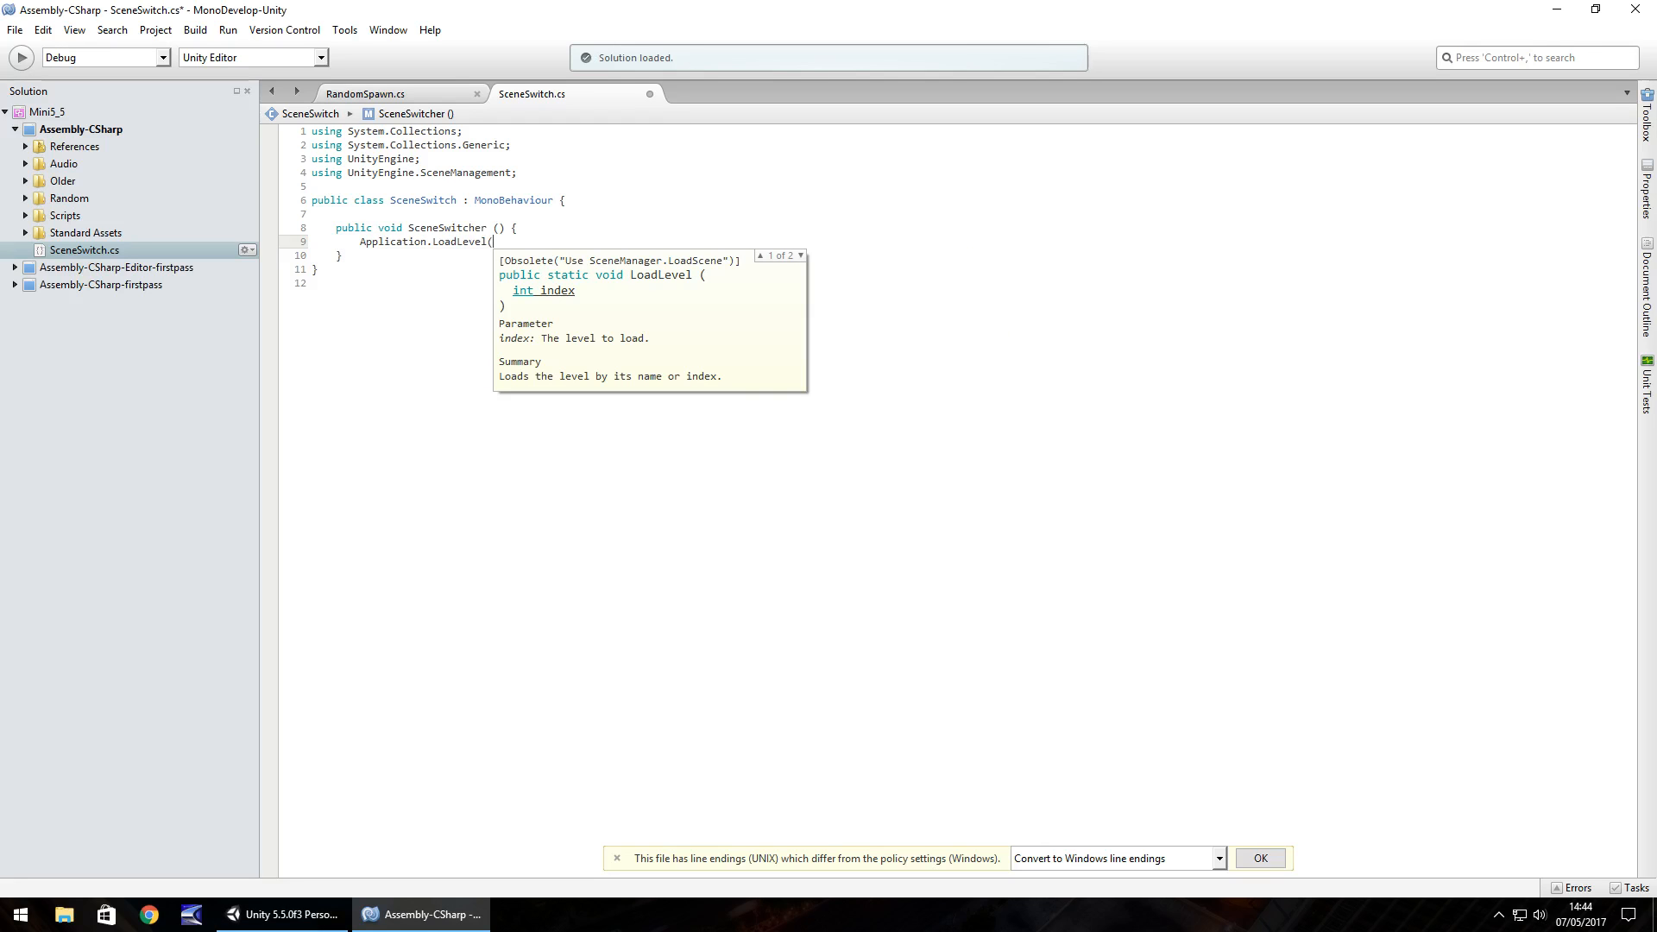
type("1);")
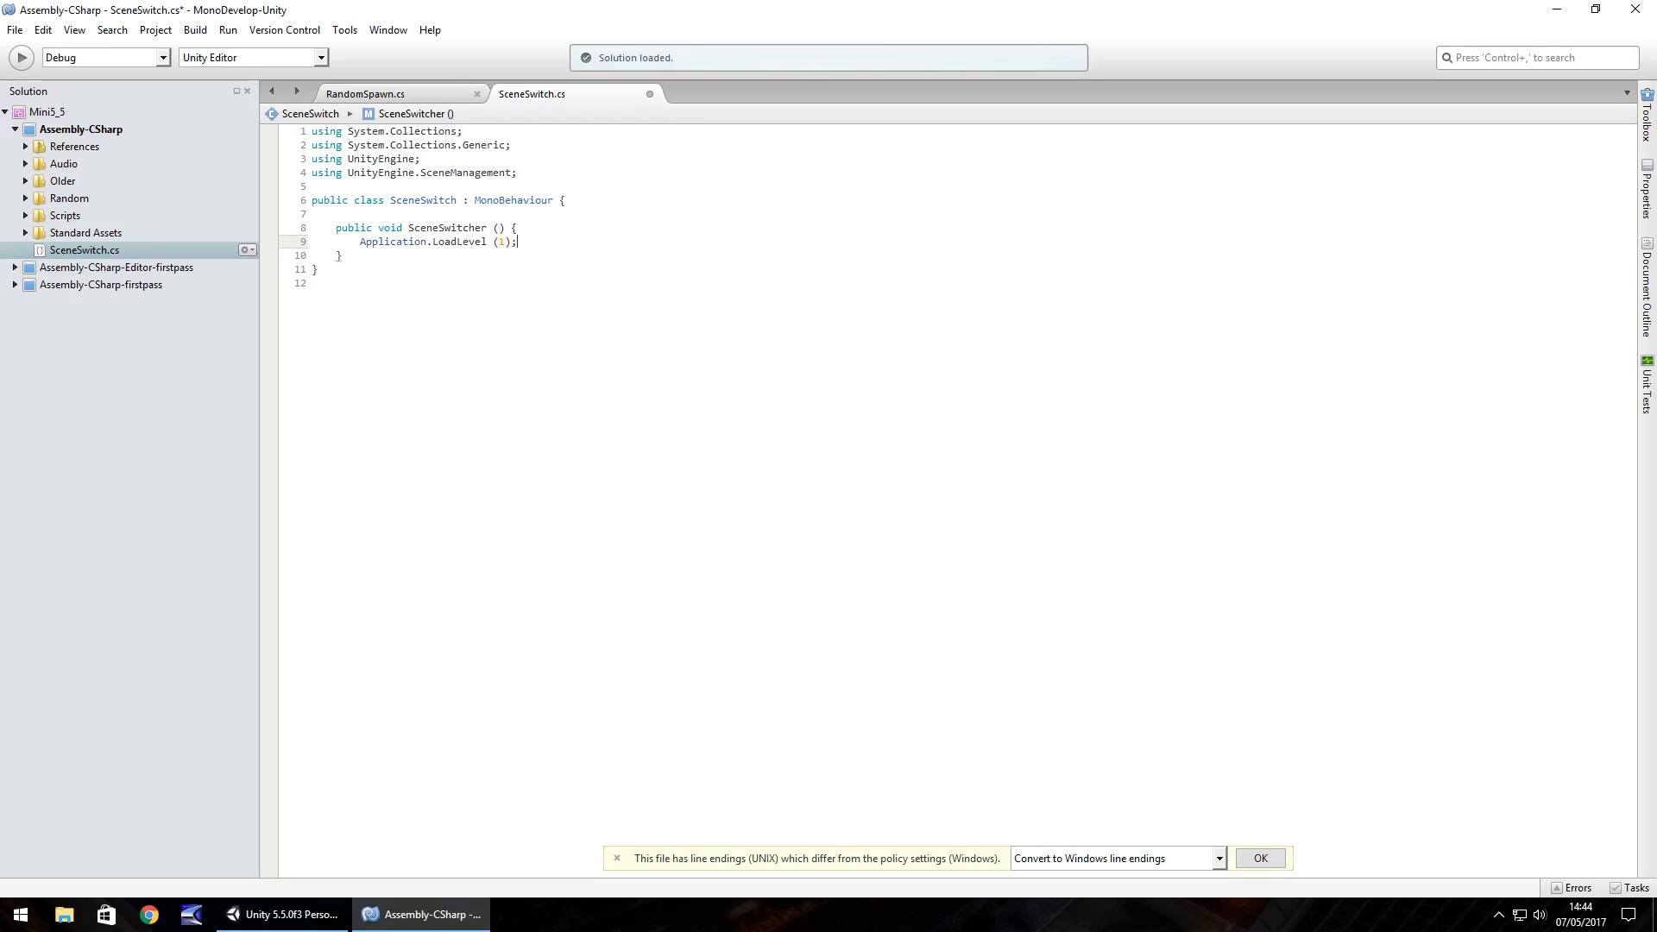
left_click(282, 915)
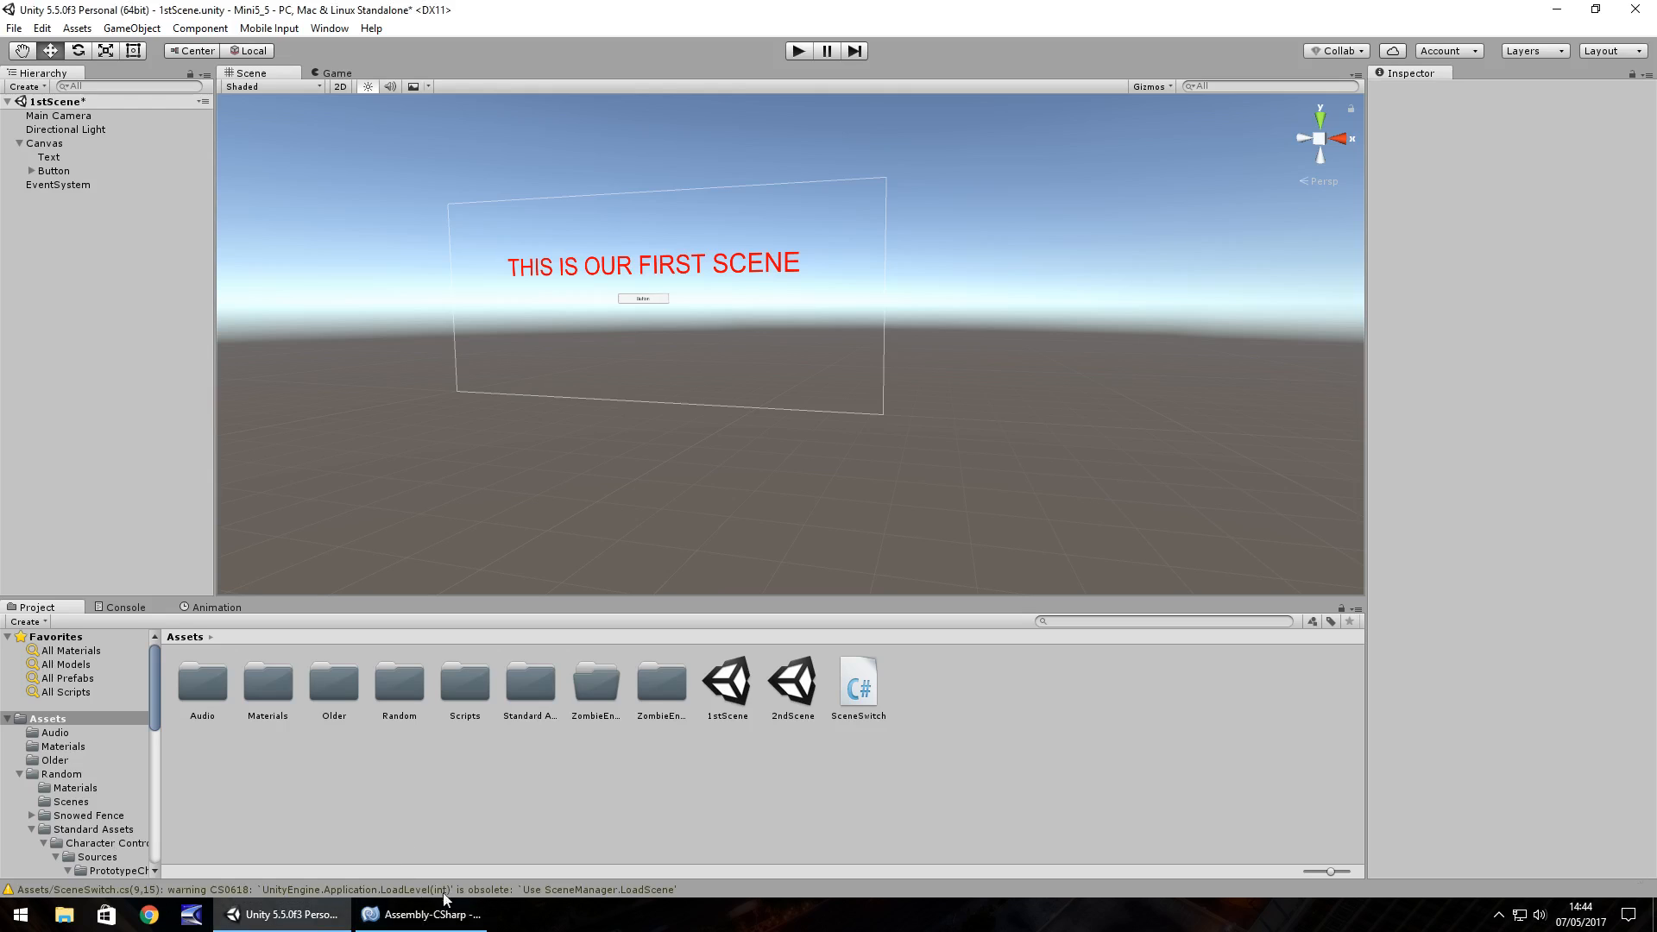
mouse_move(280, 915)
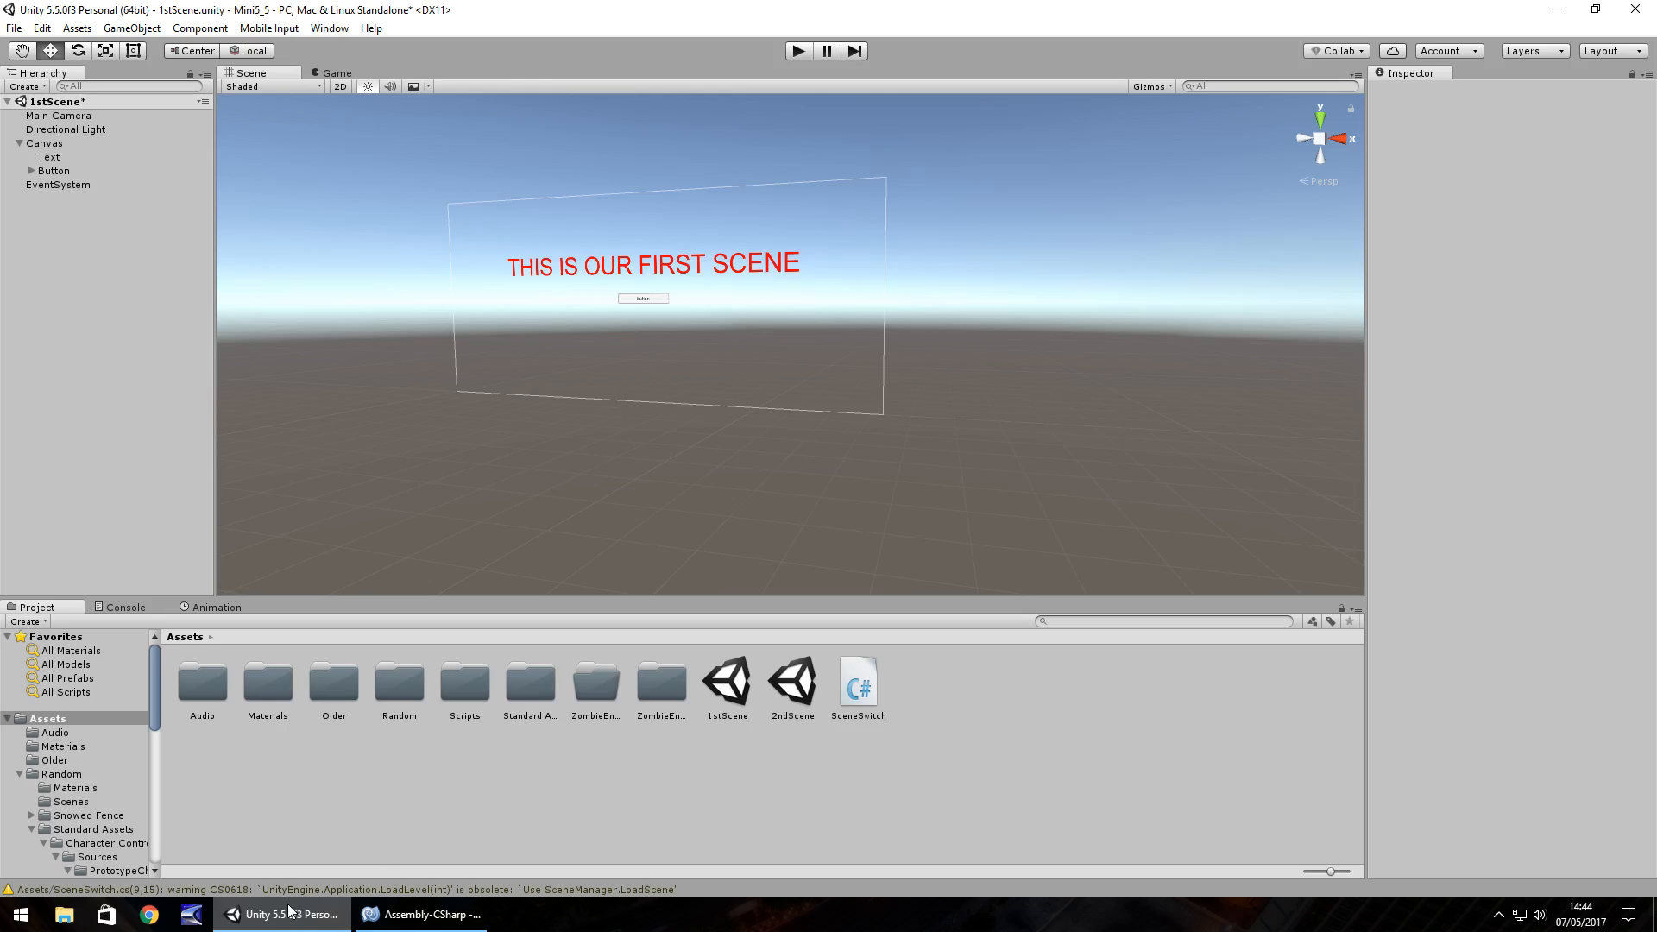
mouse_move(666, 912)
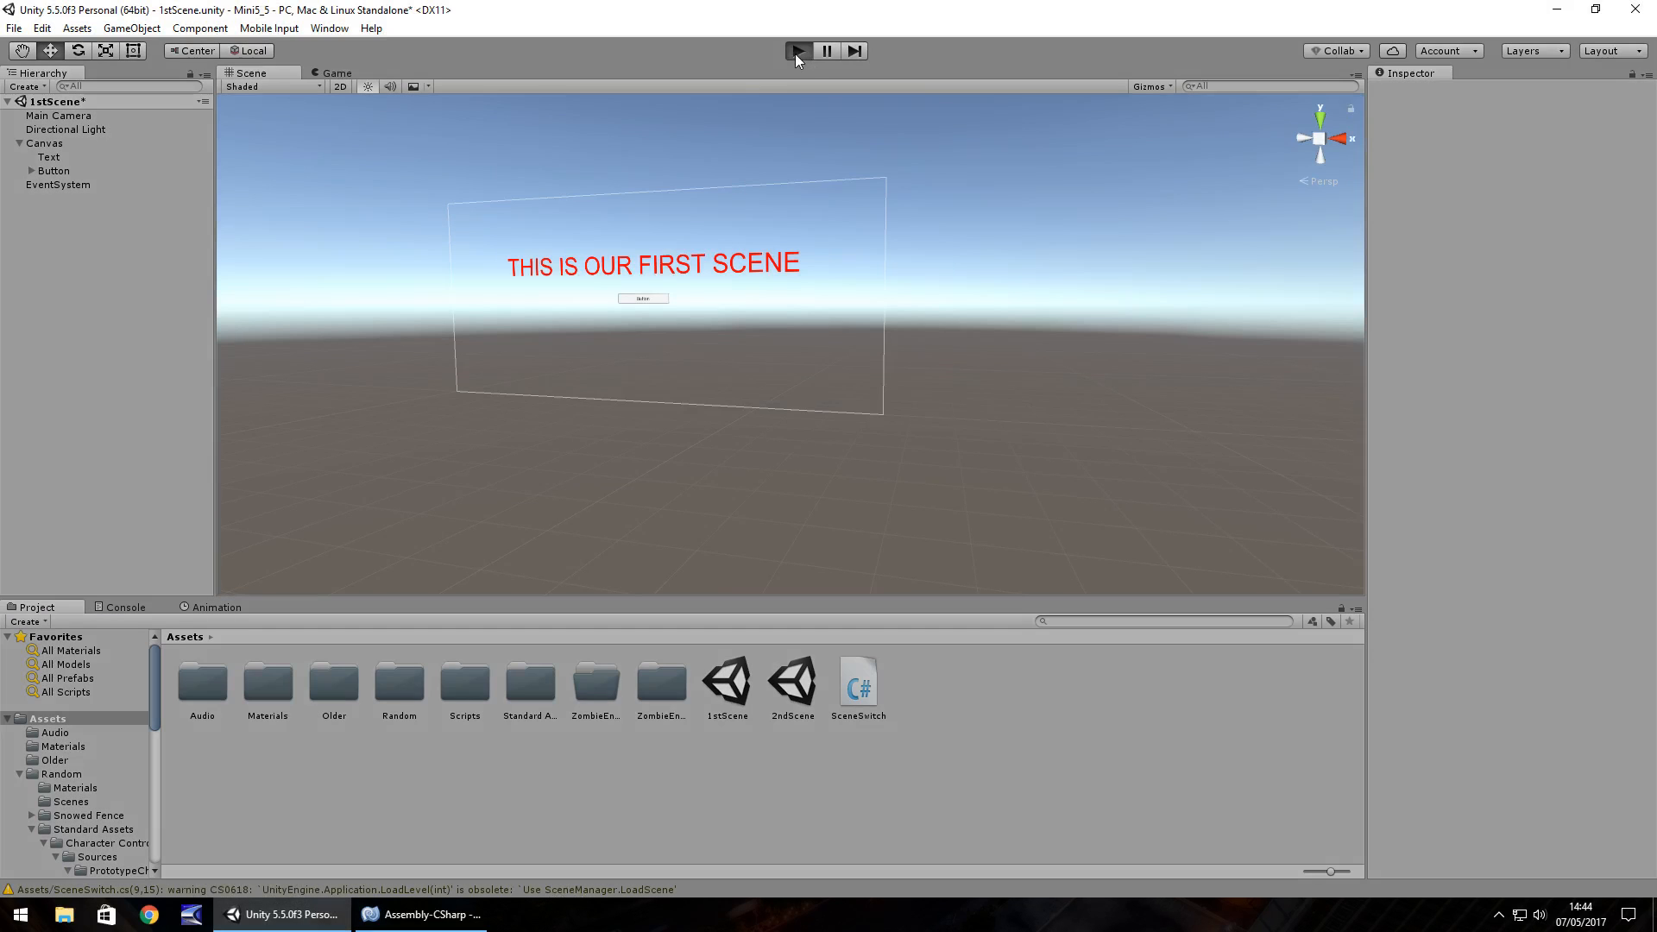
Play-test that the button loads the second scene, then restore SceneManager.LoadScene(1) in the script
left_click(798, 50)
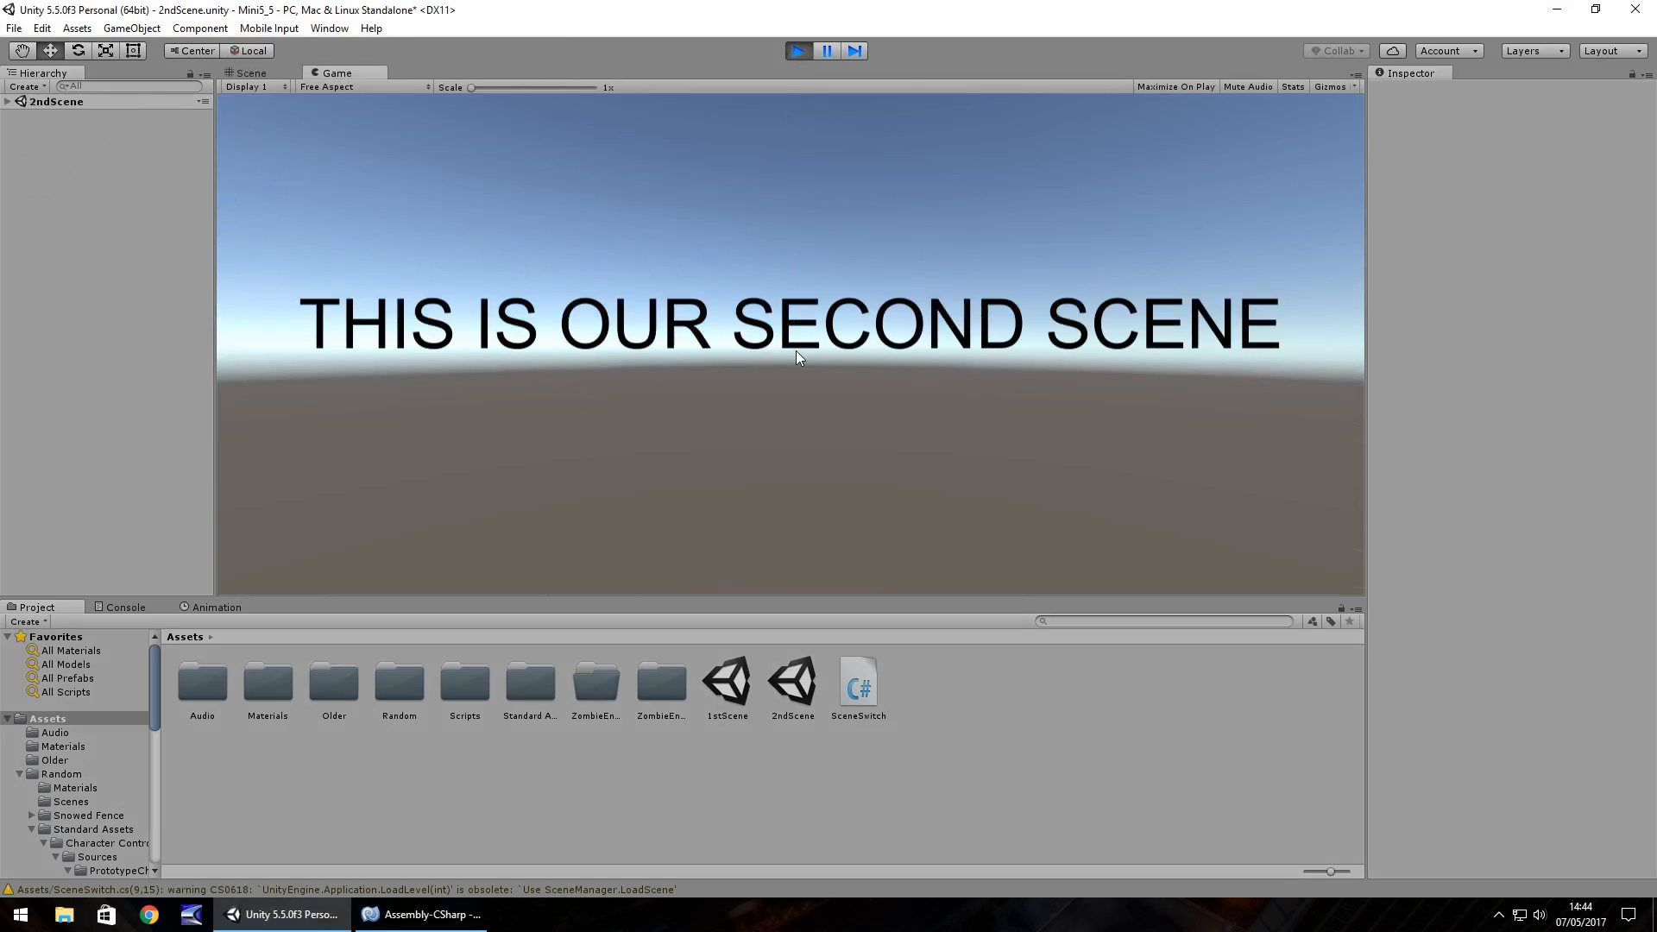
left_click(798, 51)
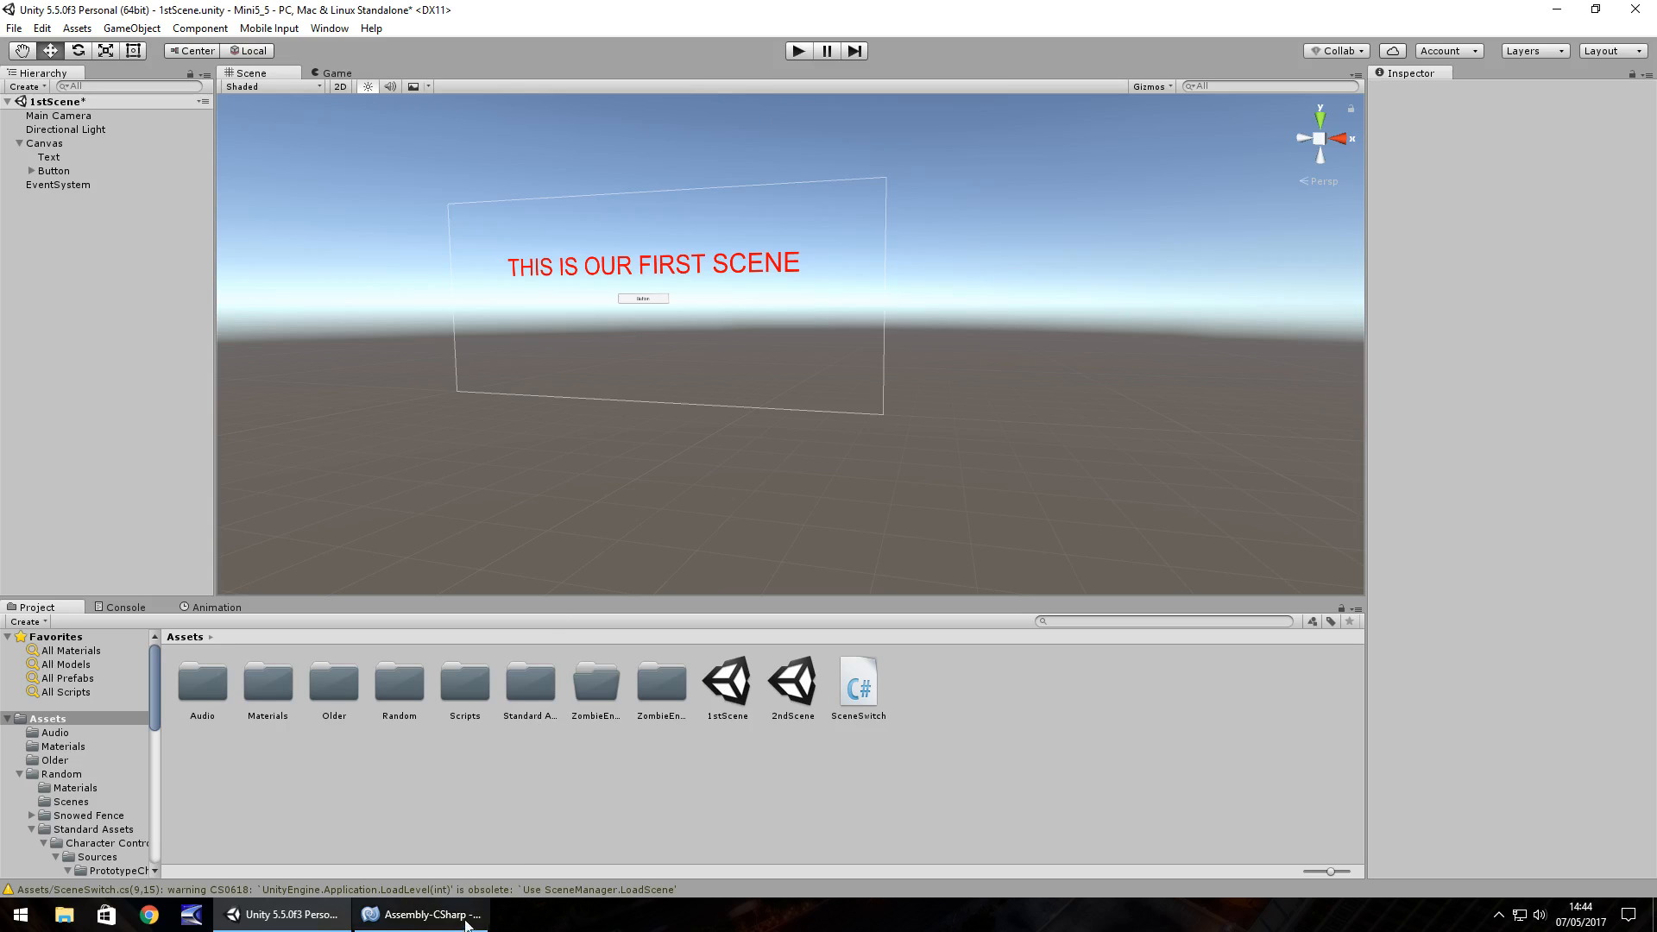
left_click(421, 915)
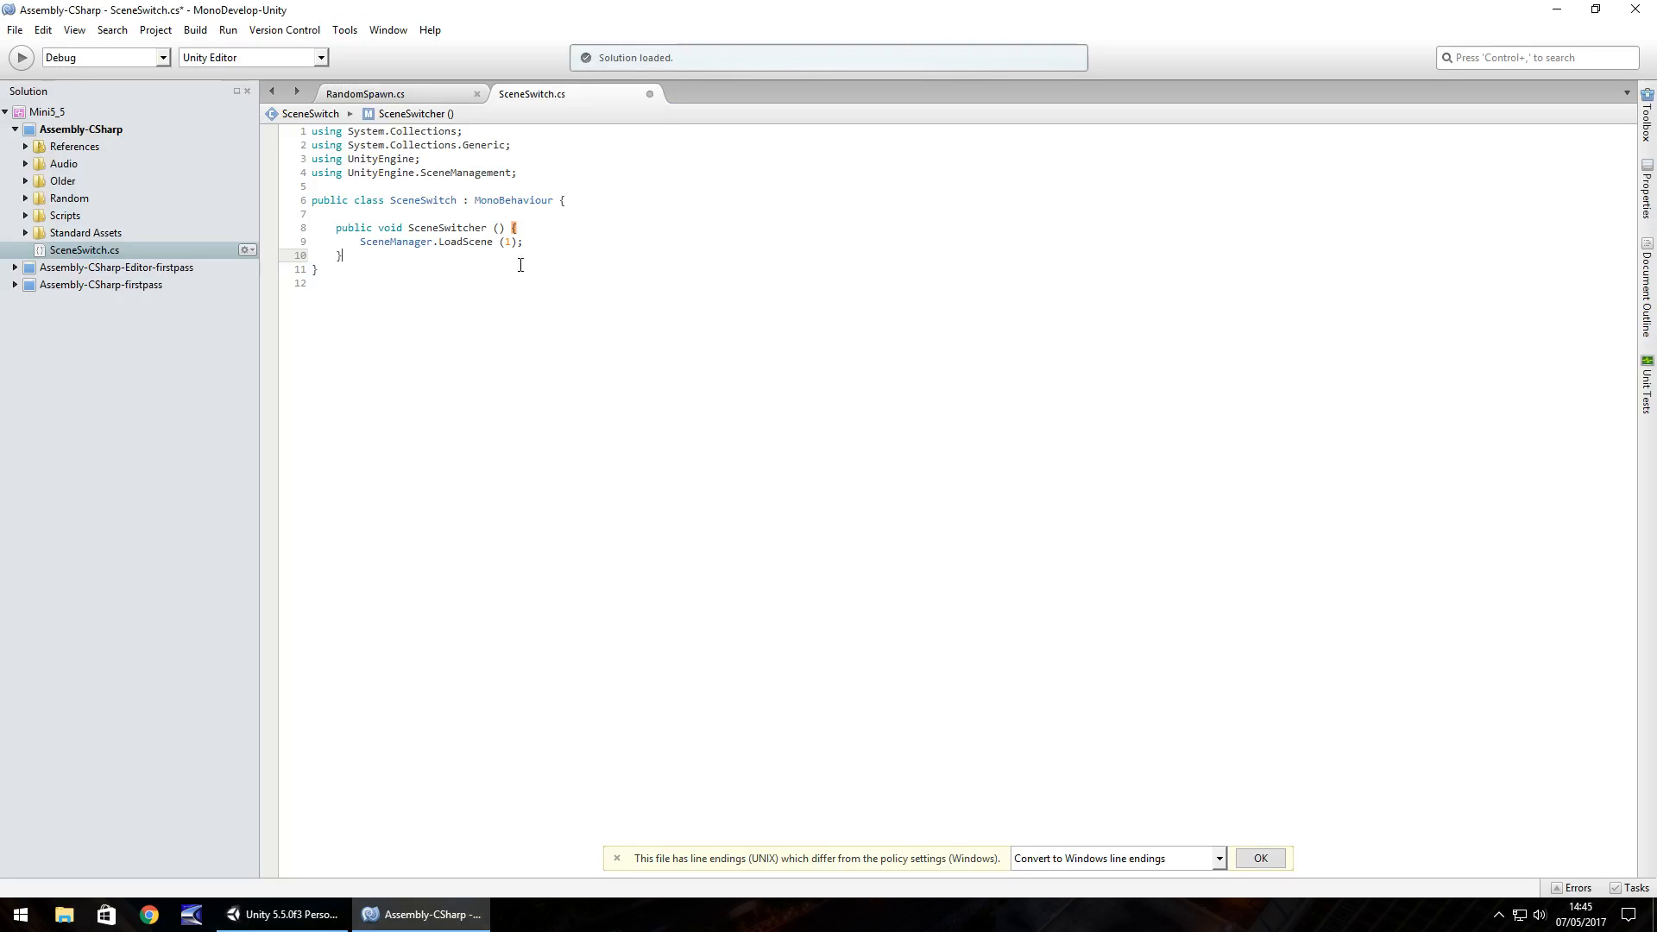
left_click(280, 915)
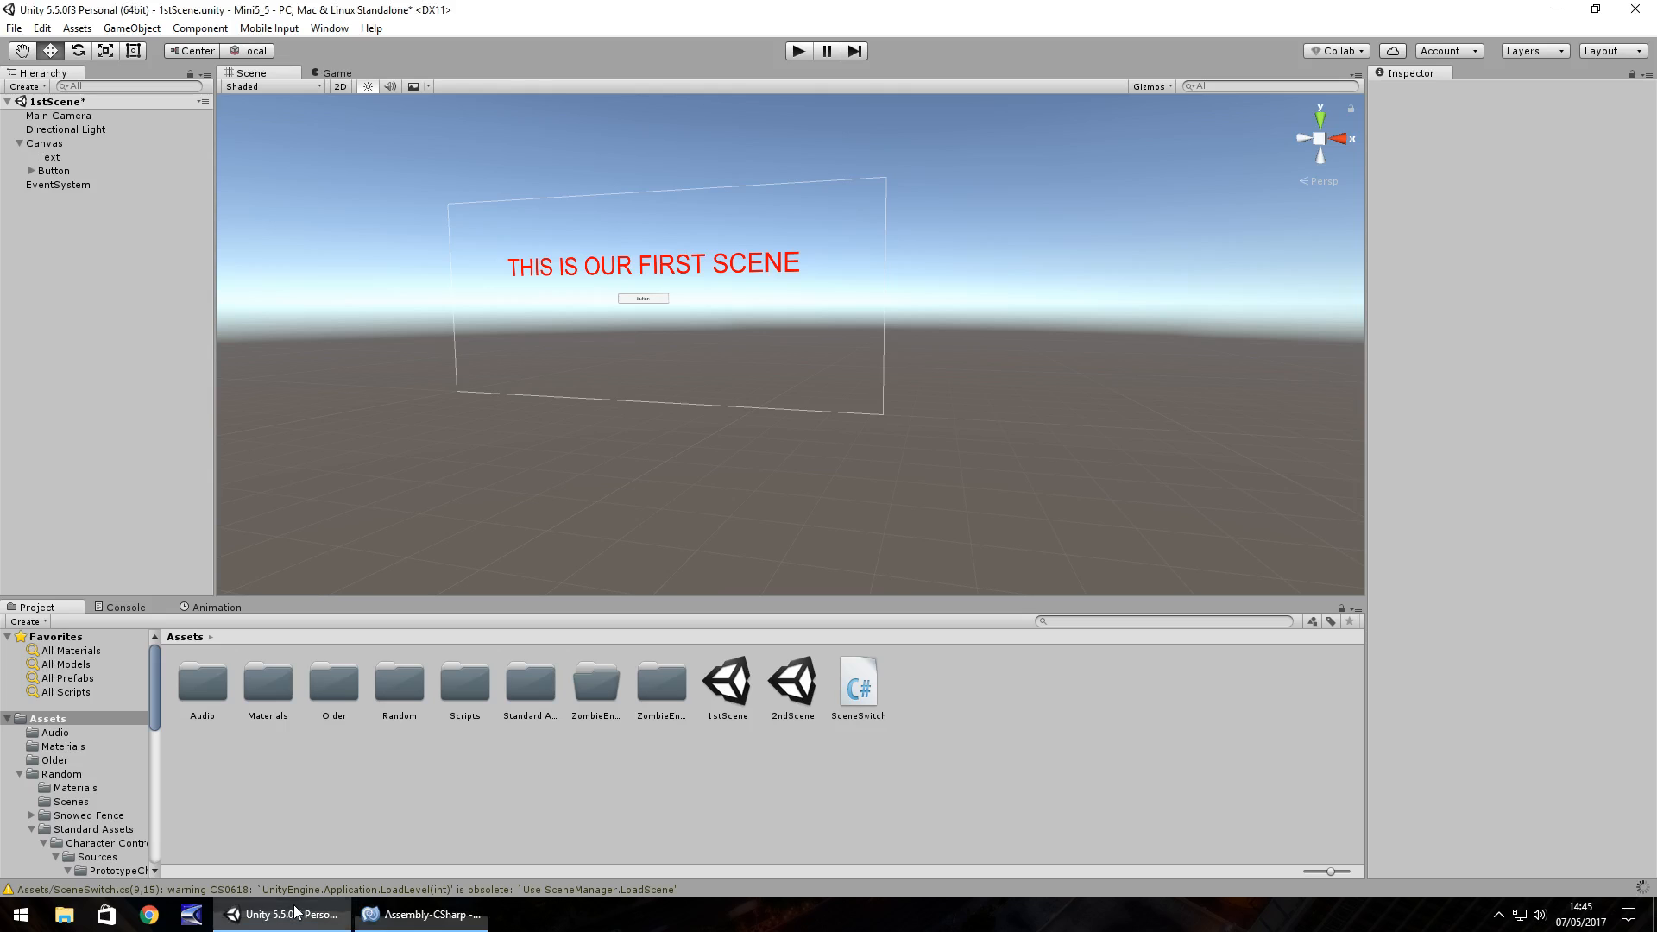